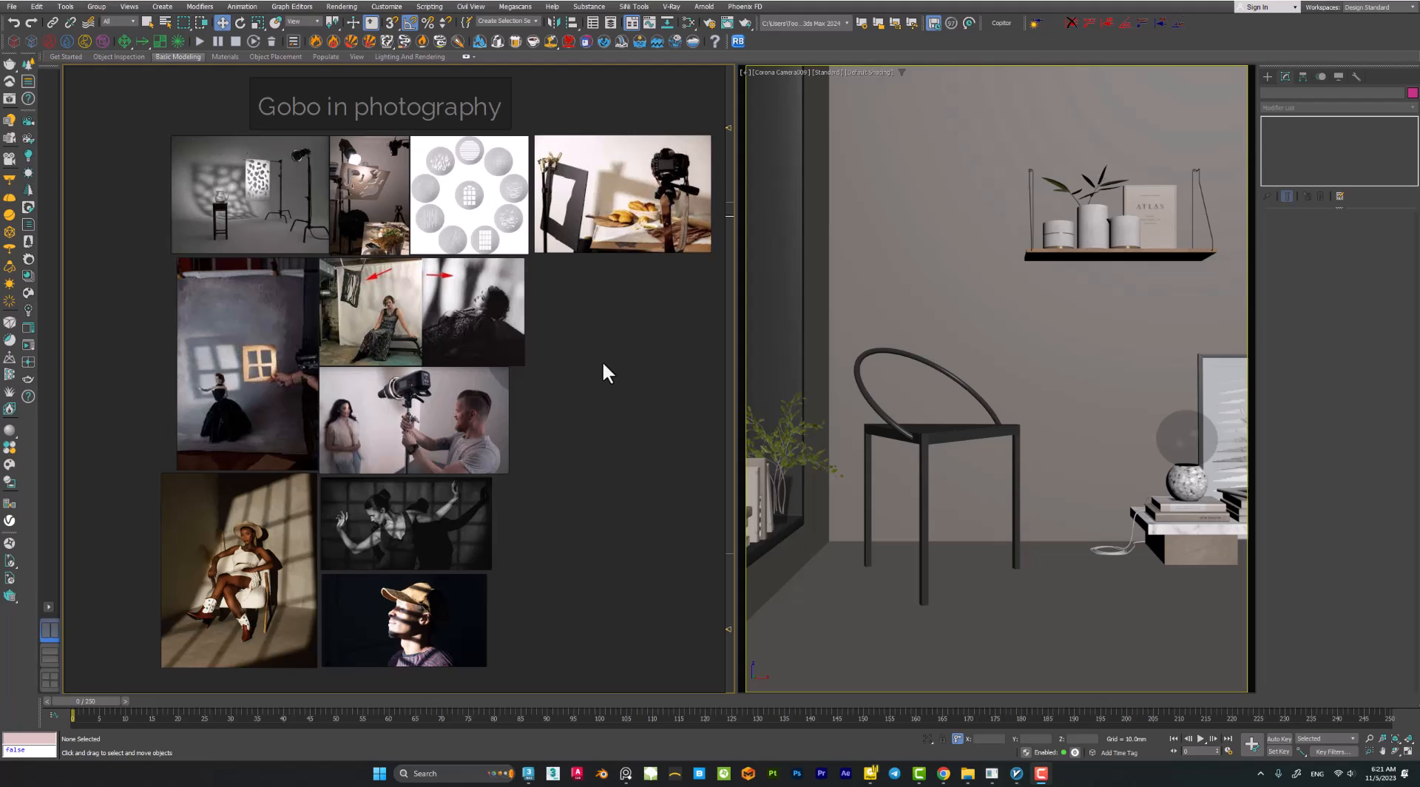
mouse_move(614, 364)
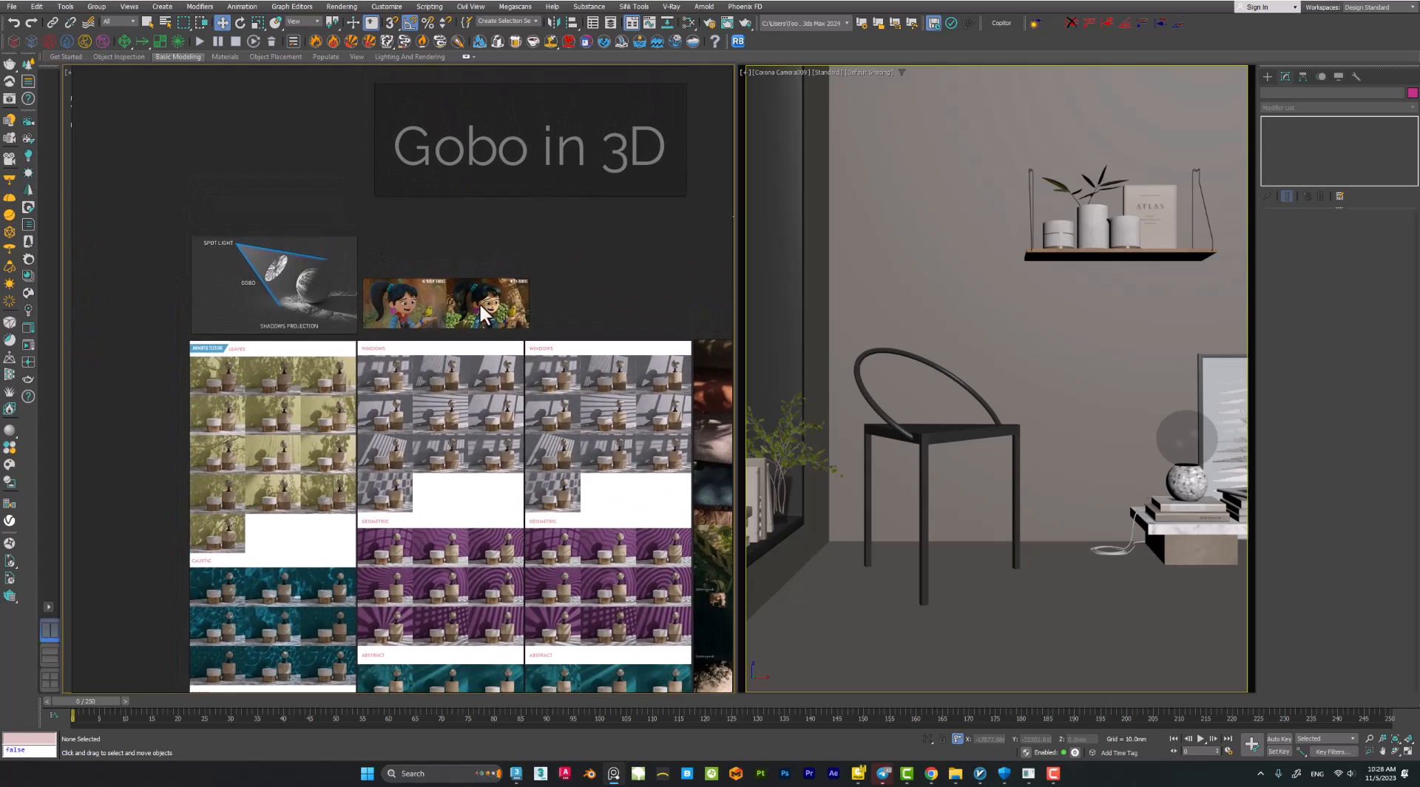
Scroll the reference board past the window and geometric samples to the Example gobo images.
scroll(down, 3)
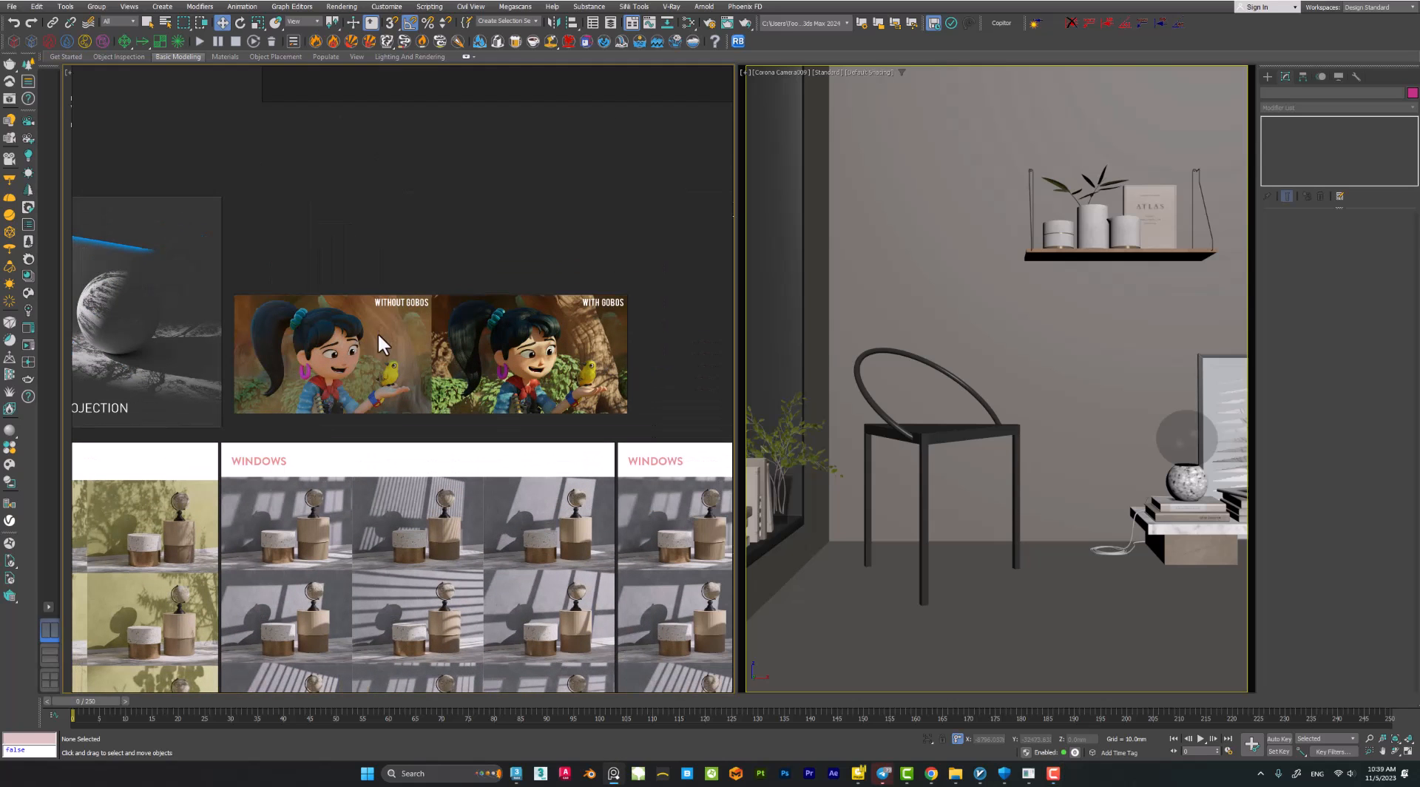
mouse_move(343, 356)
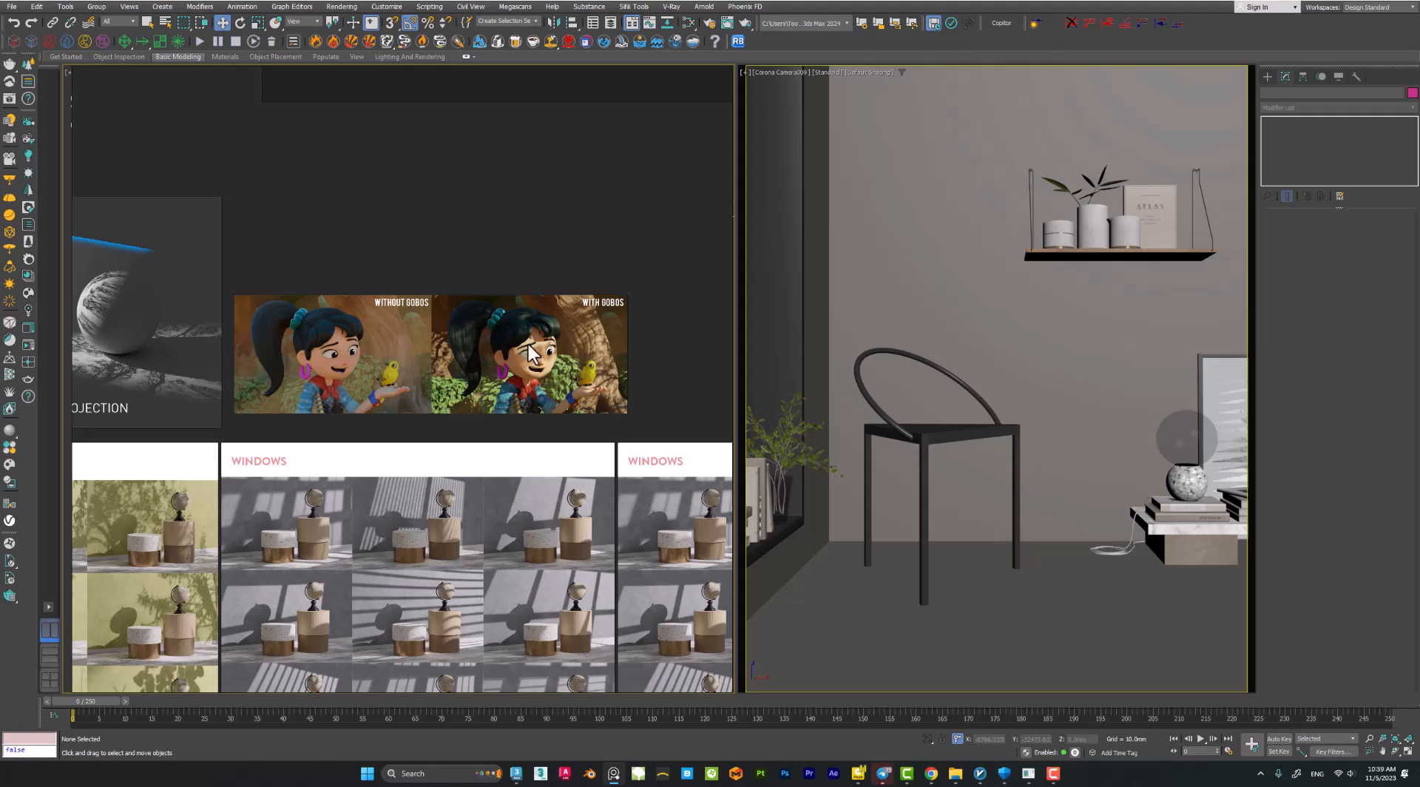
mouse_move(576, 349)
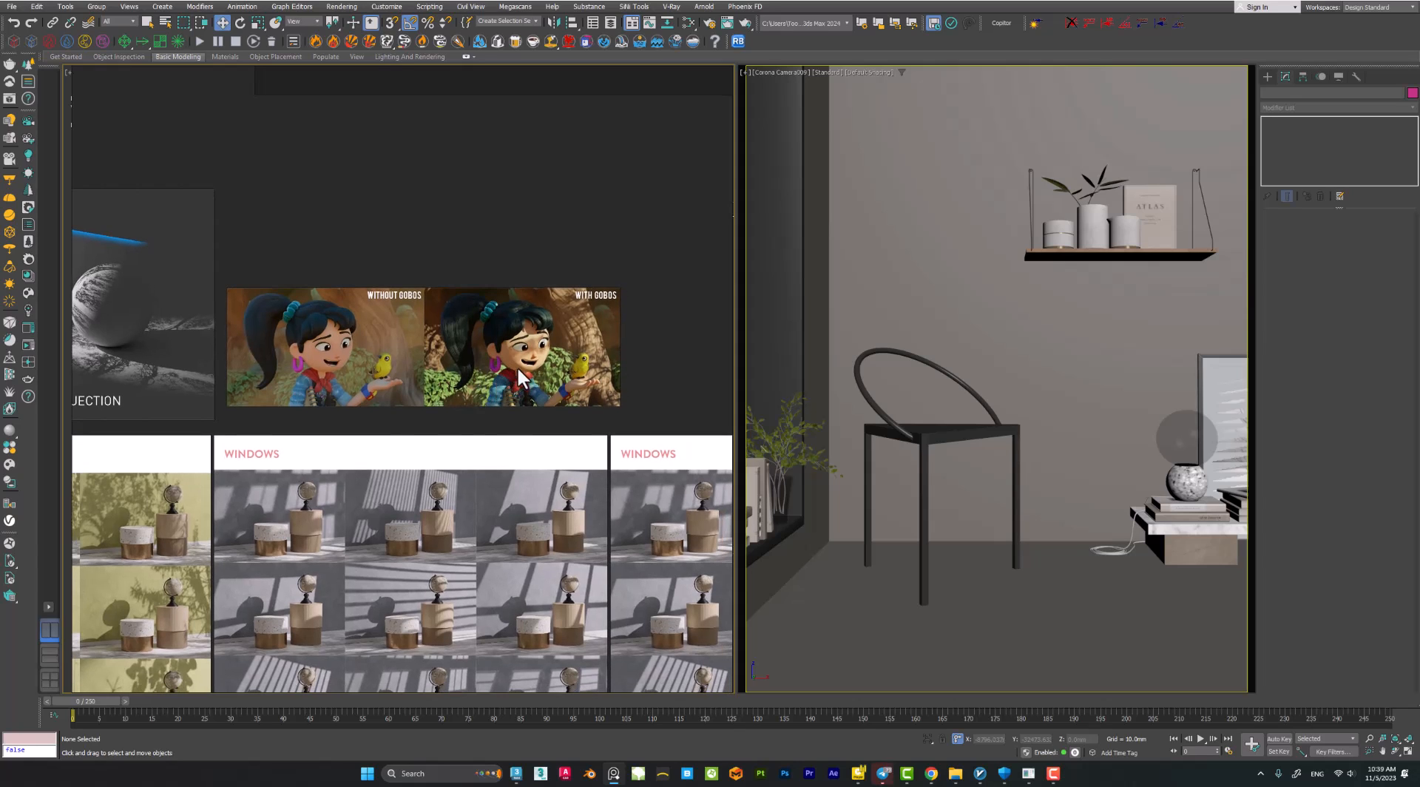
scroll(down, 3)
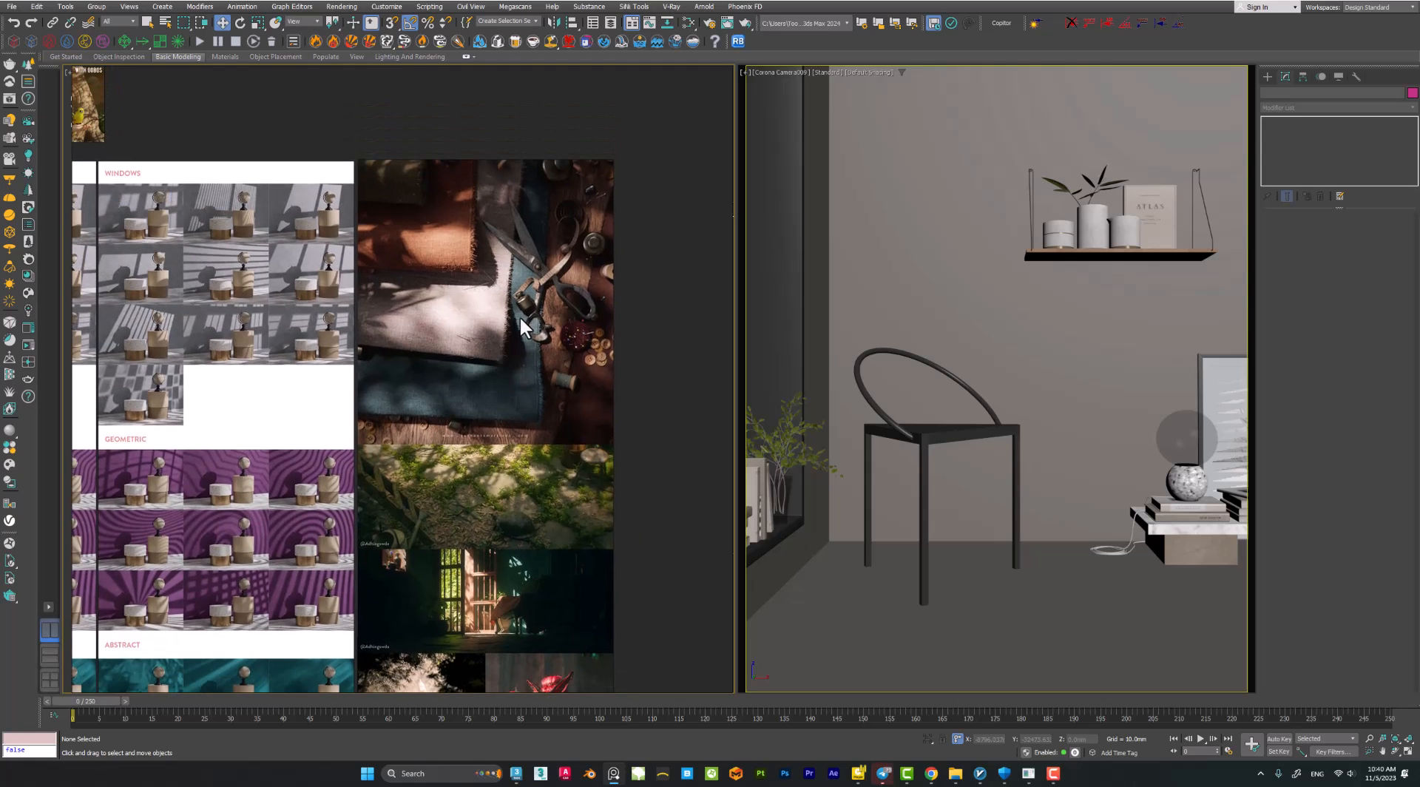
scroll(down, 3)
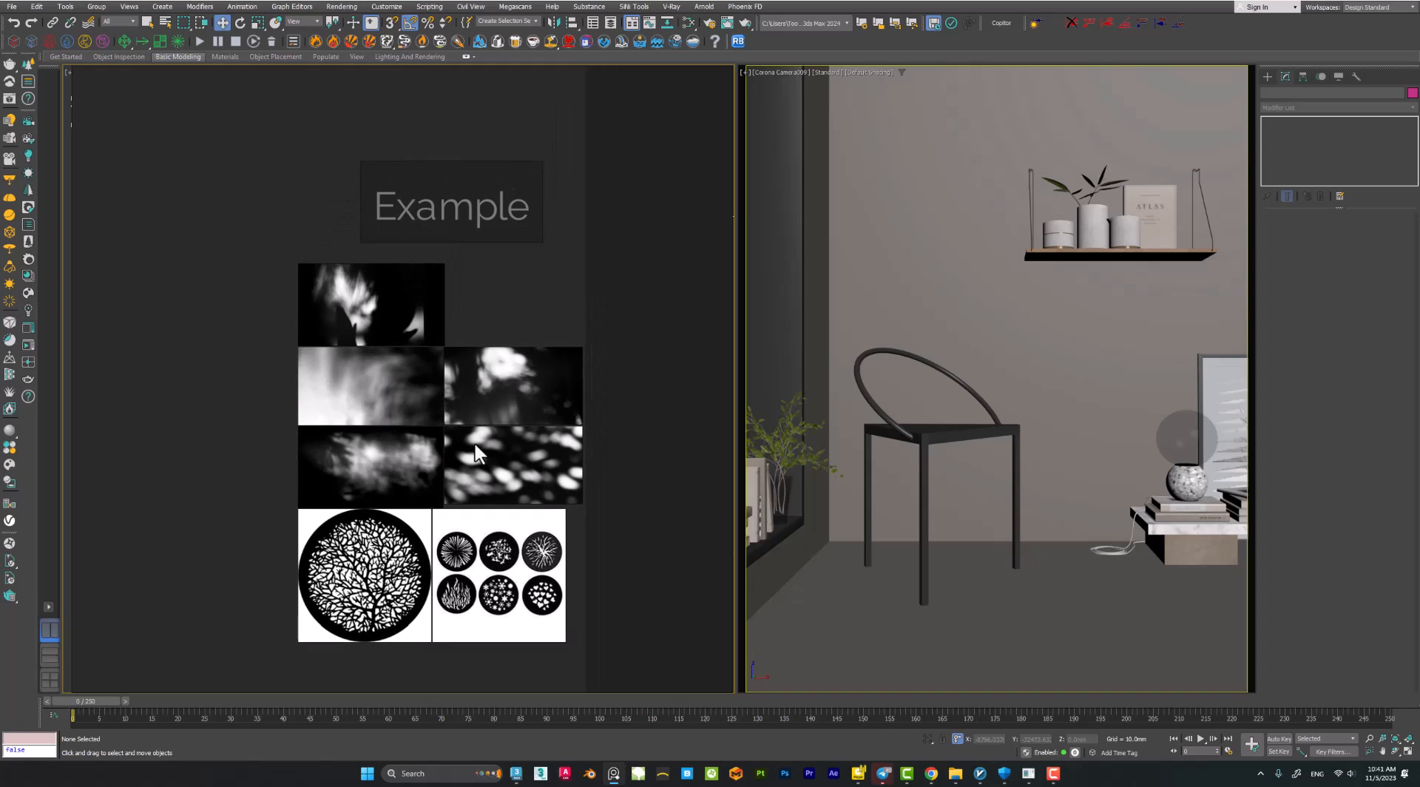
mouse_move(492, 263)
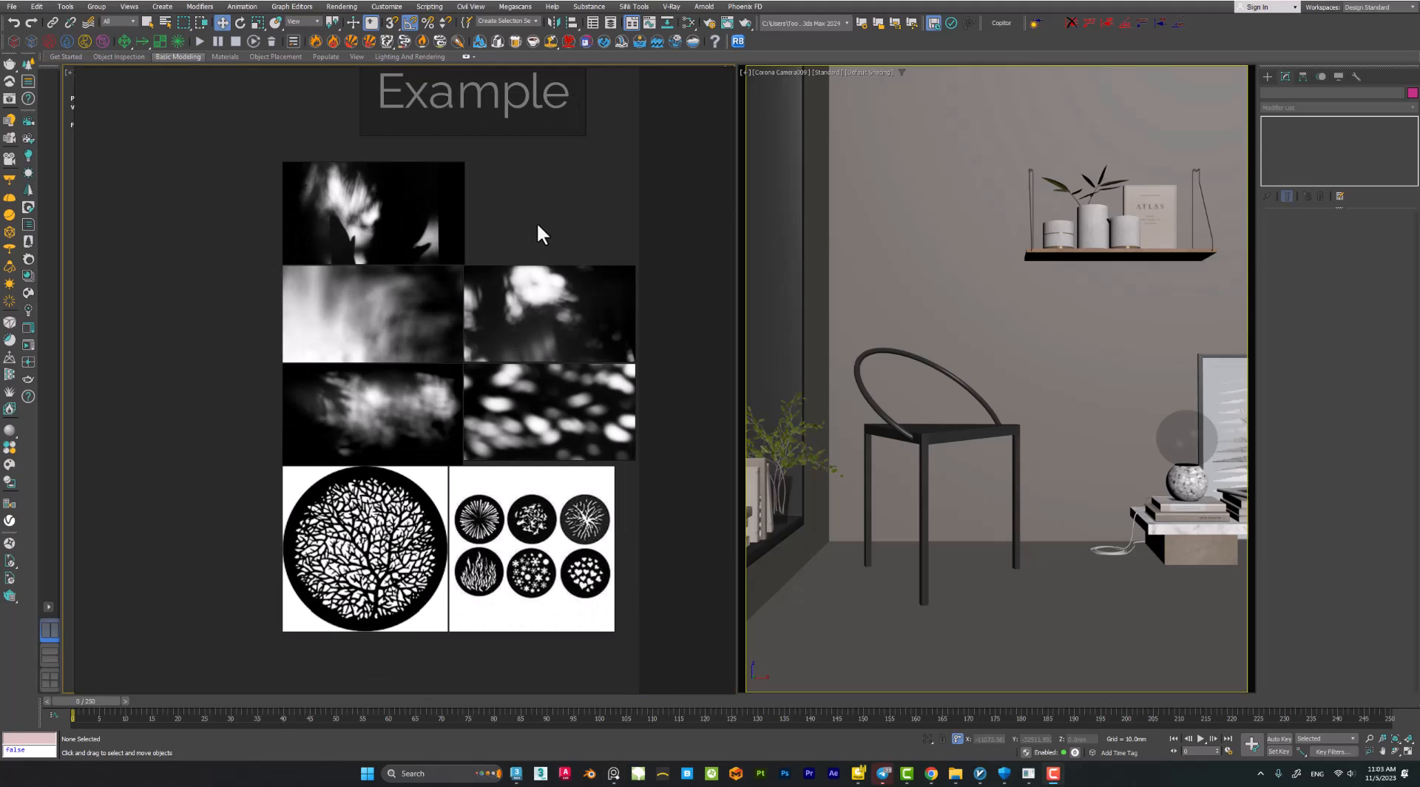
mouse_move(546, 244)
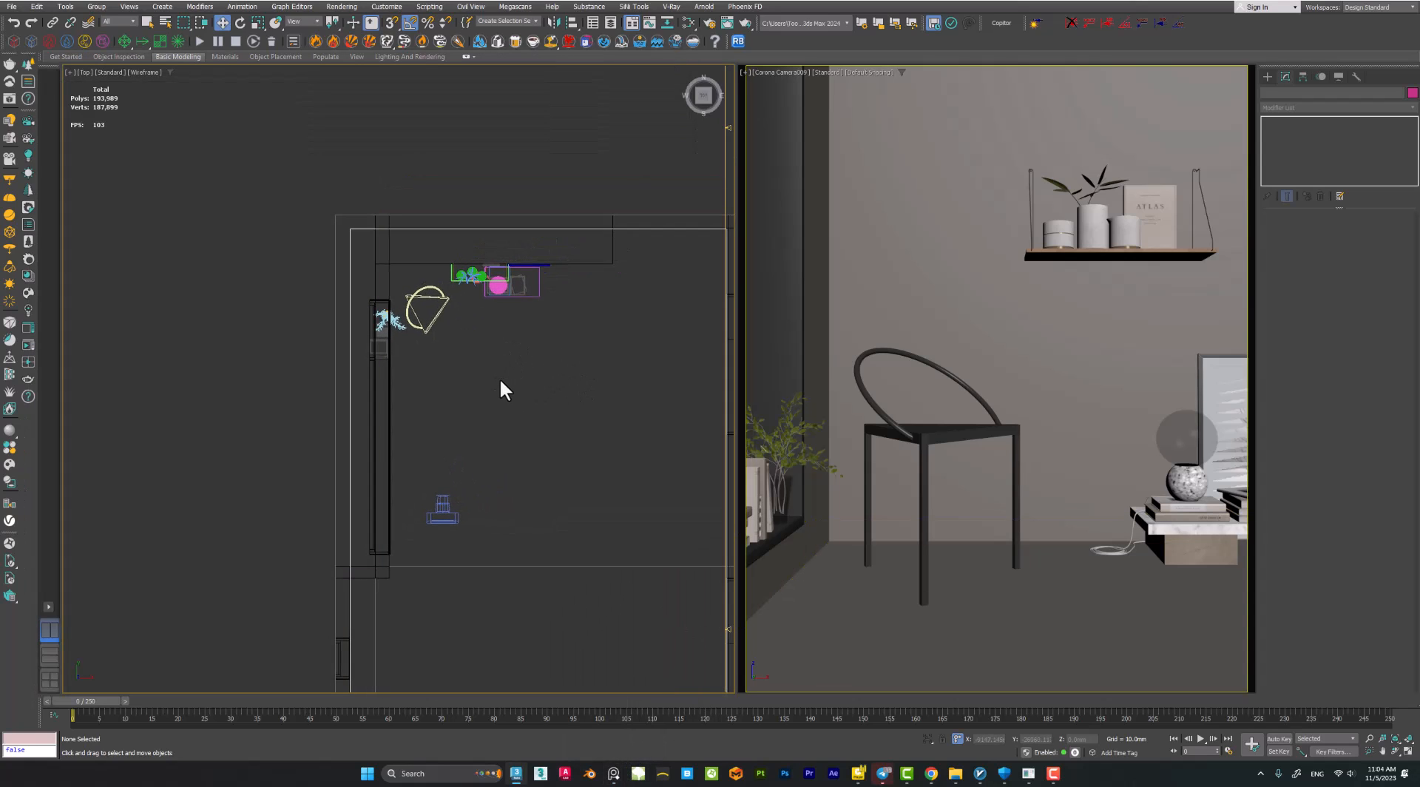
click(421, 312)
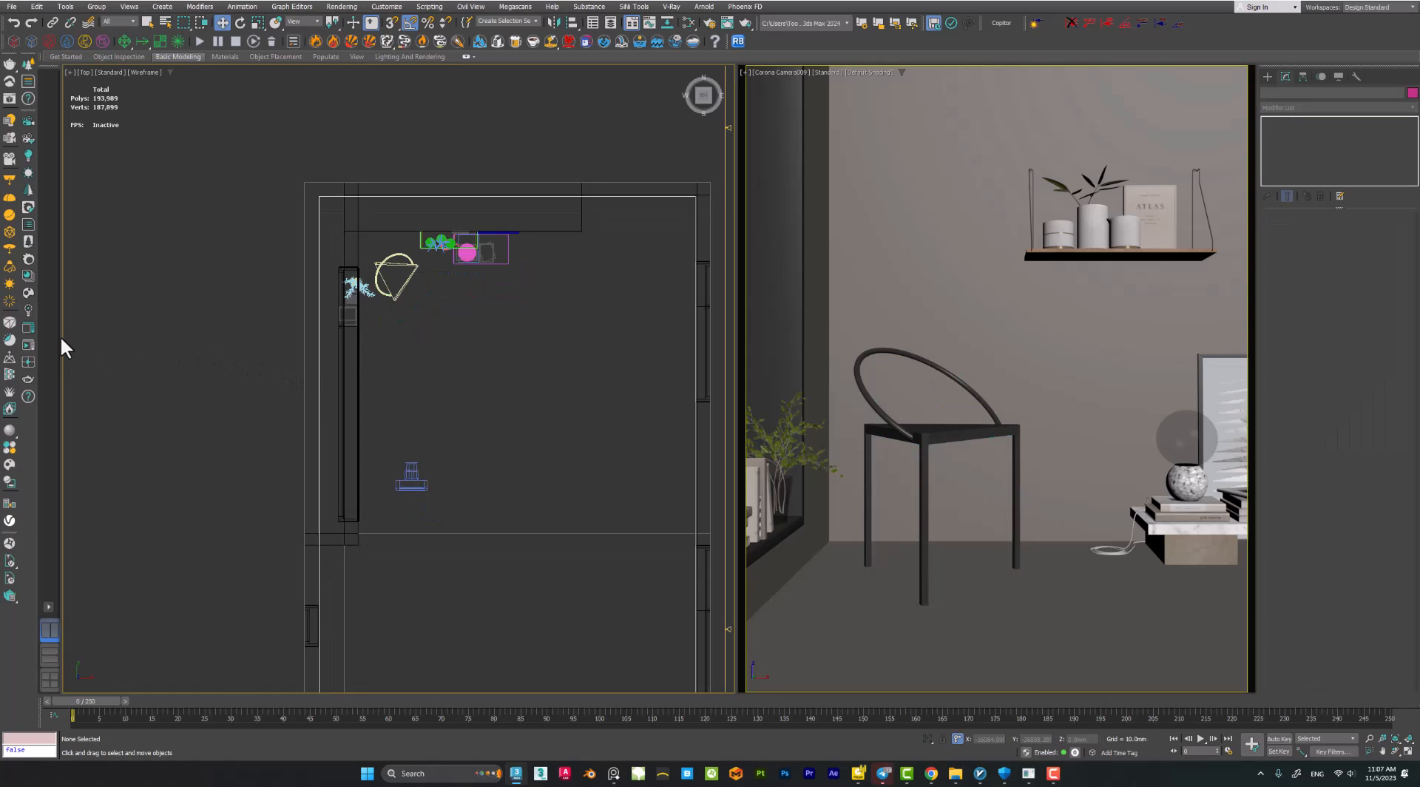
mouse_move(28, 353)
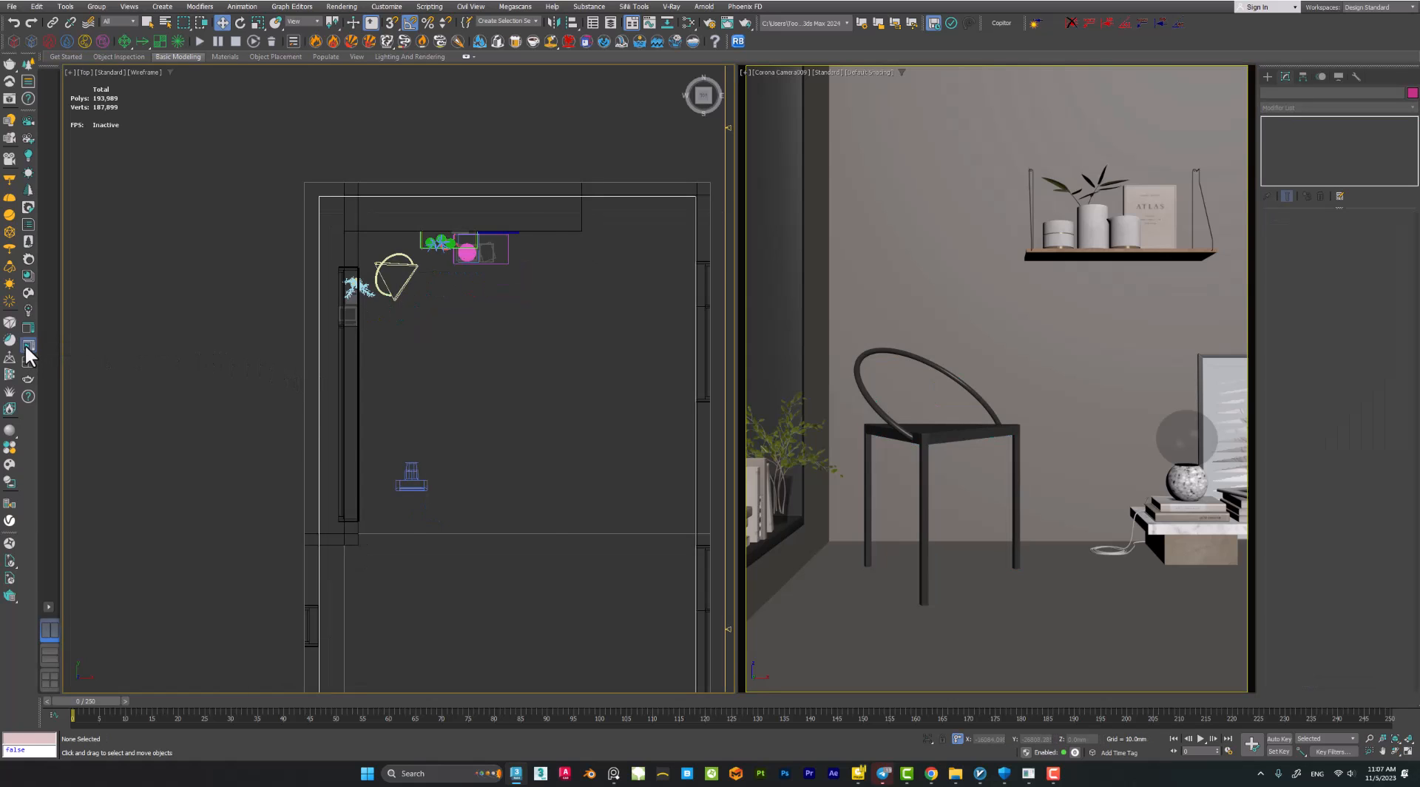
click(28, 354)
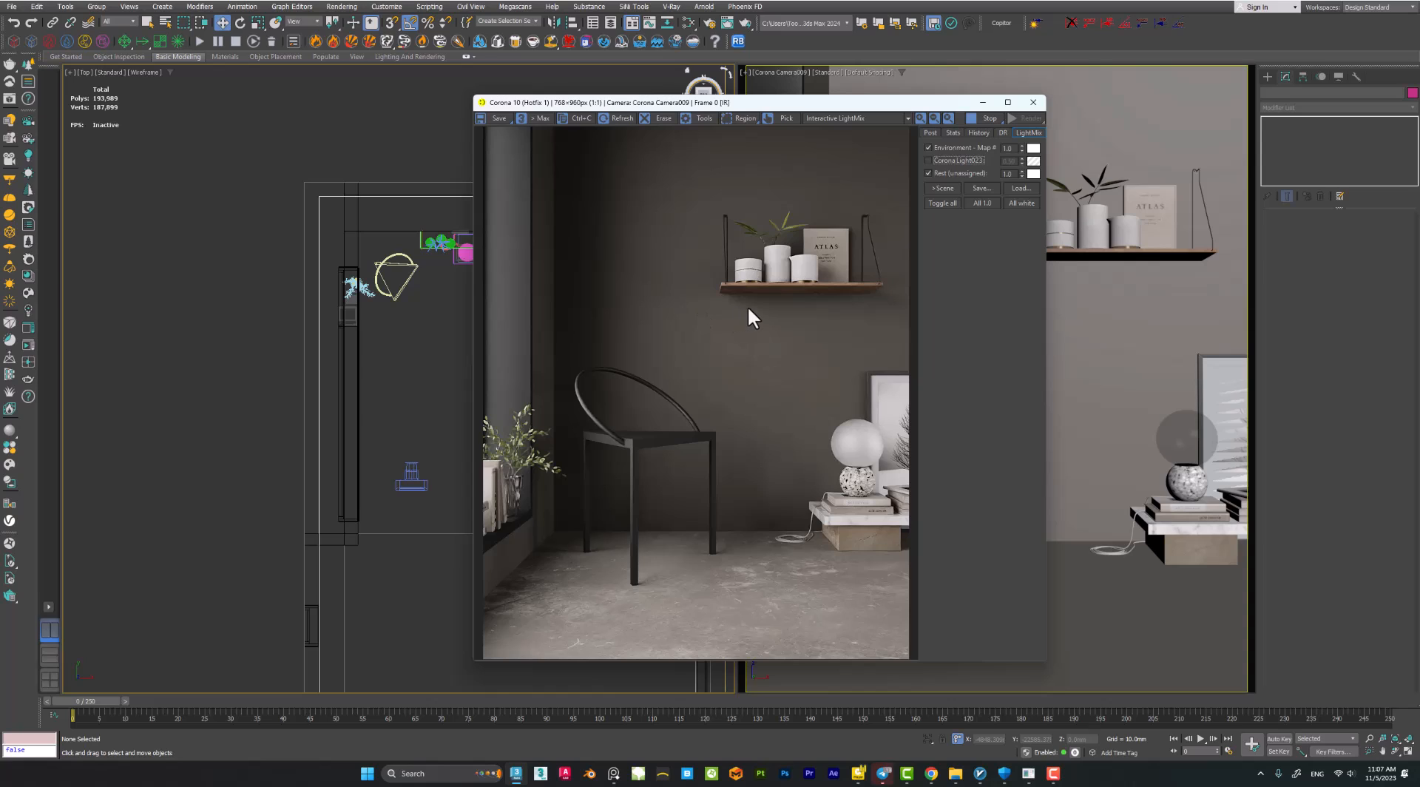
mouse_move(756, 263)
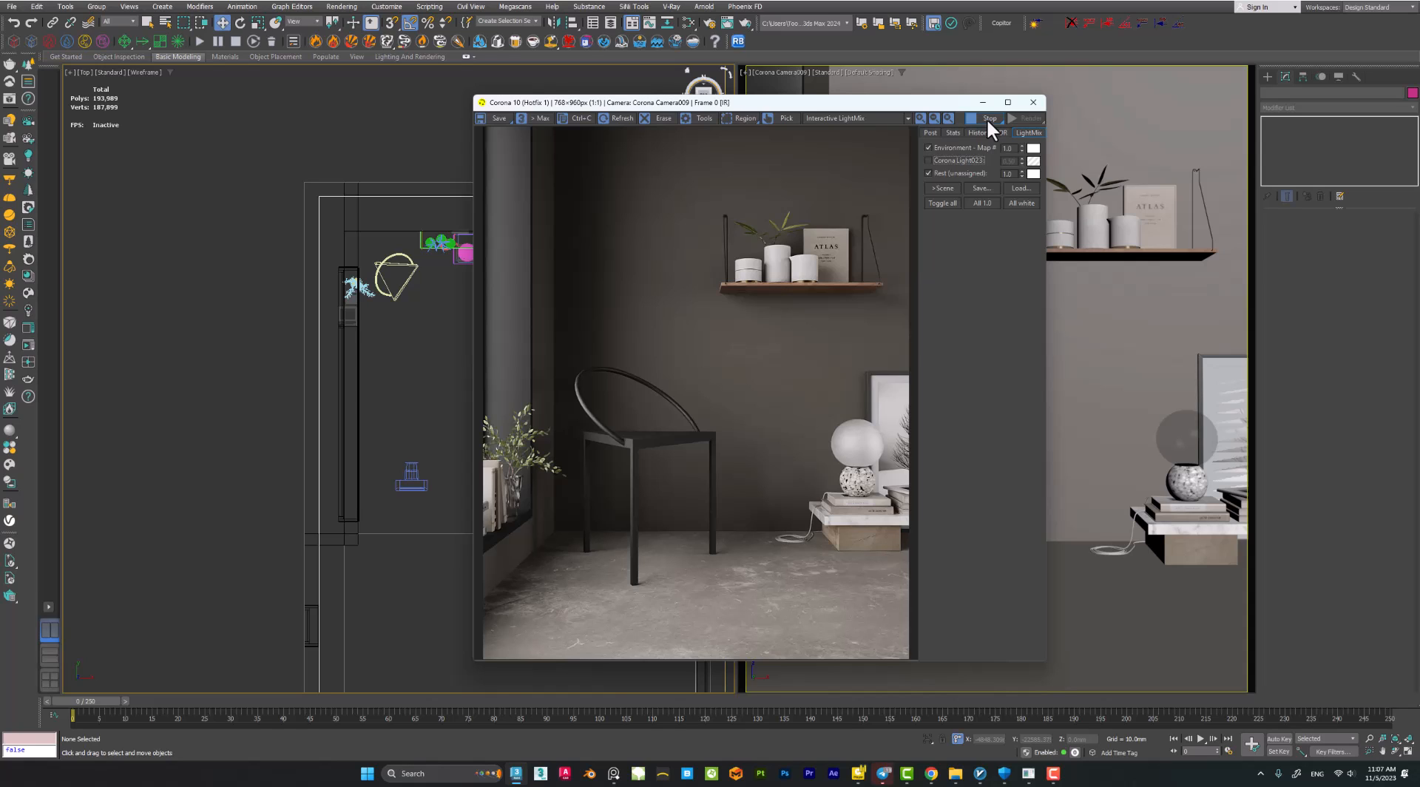
click(1032, 101)
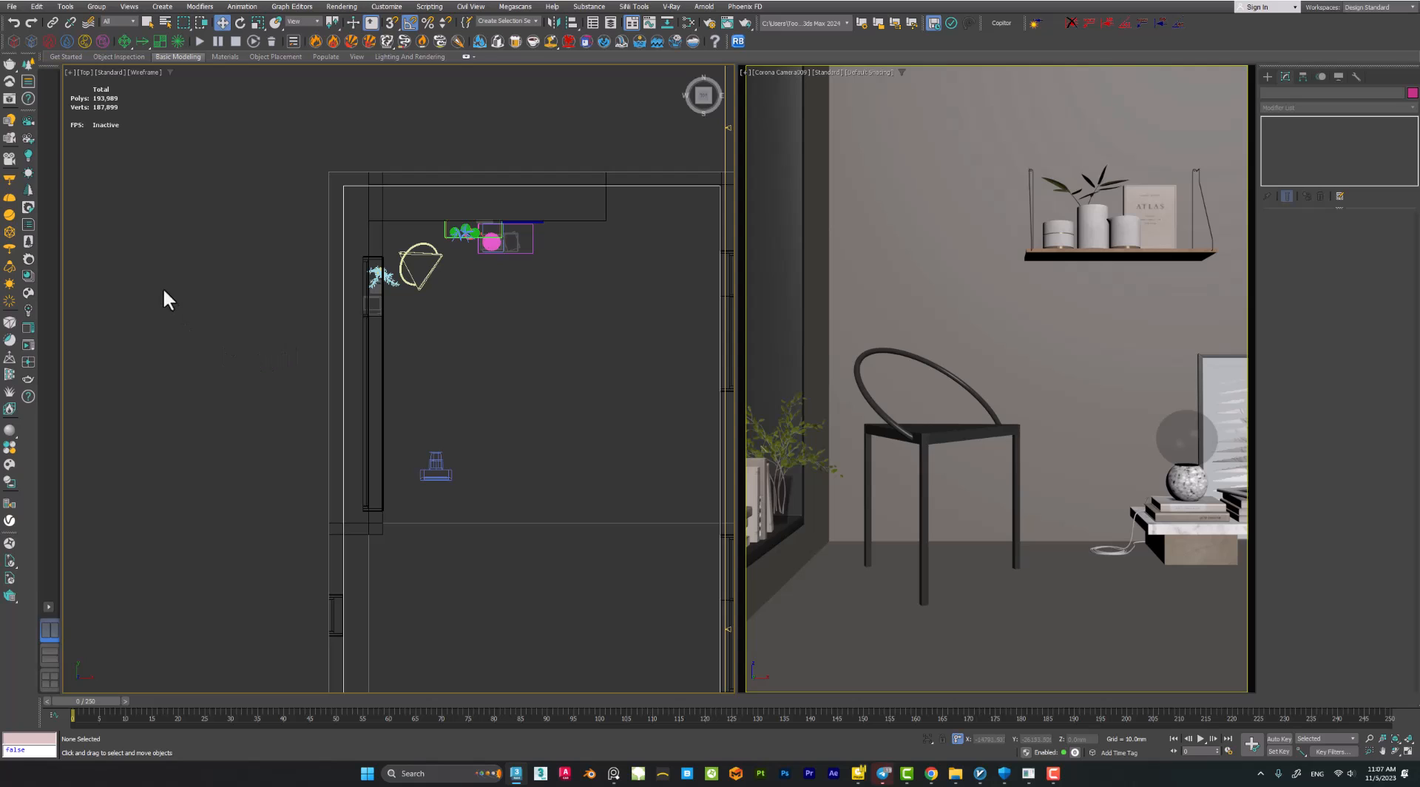
mouse_move(28, 158)
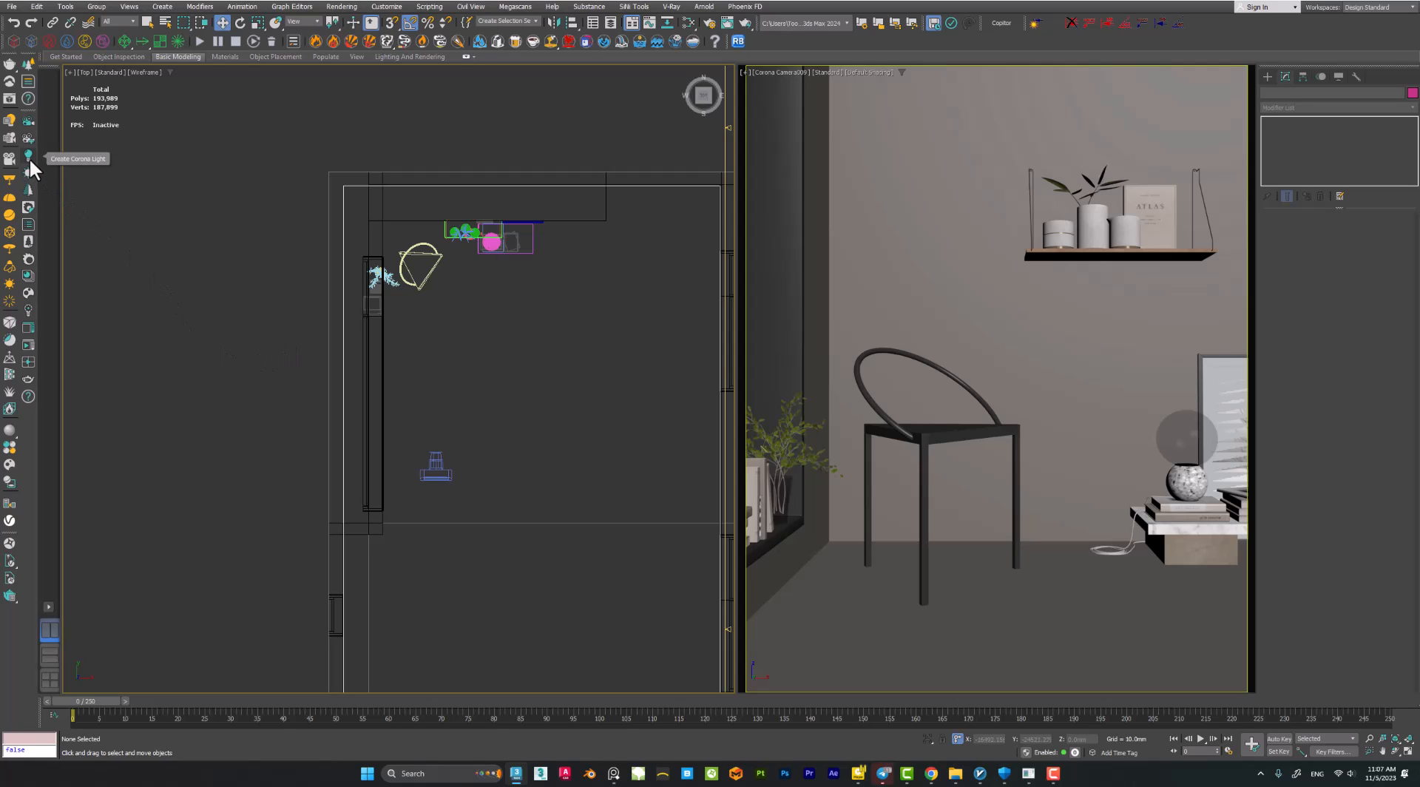
Draw a Rectangle-shaped Corona light in the Top viewport, left of the room.
click(11, 154)
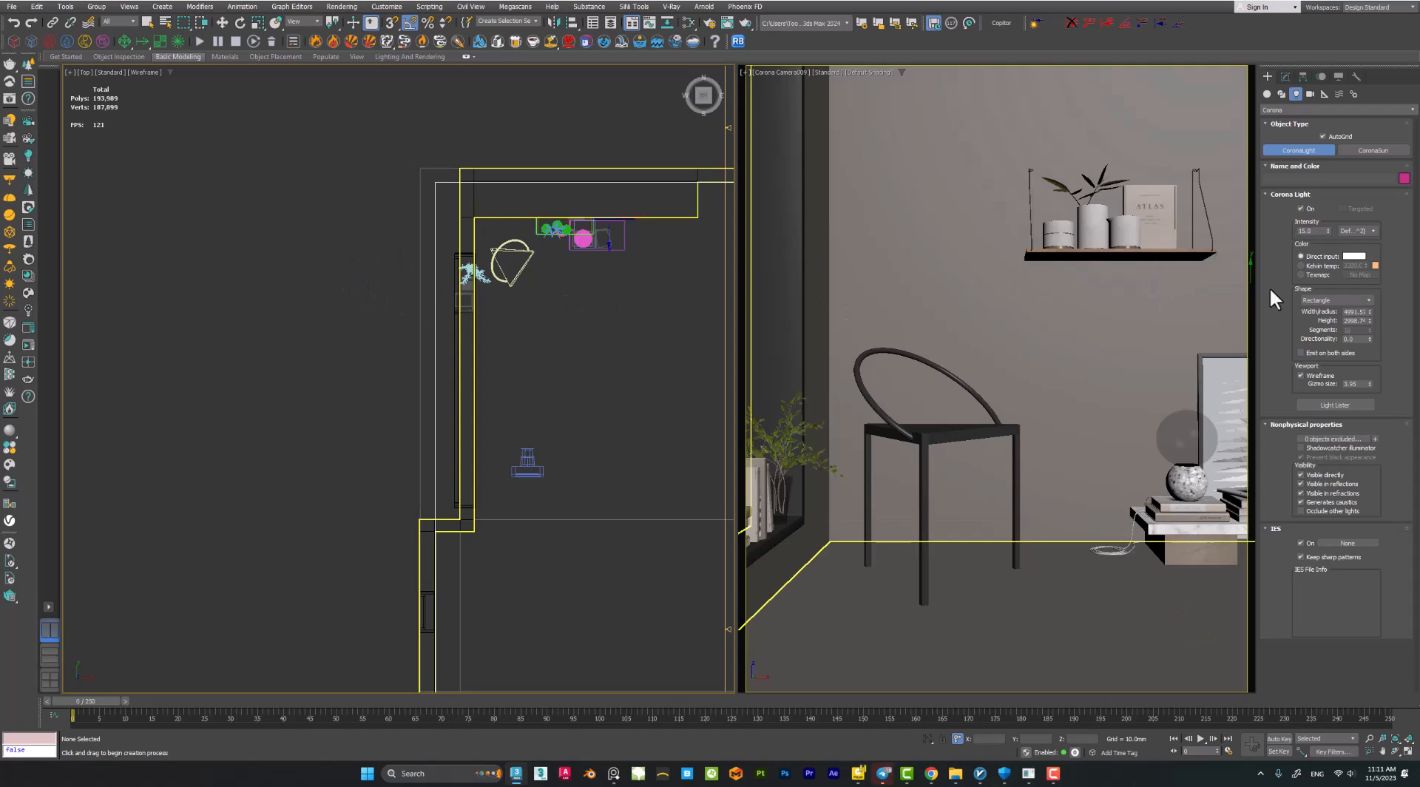
click(1332, 299)
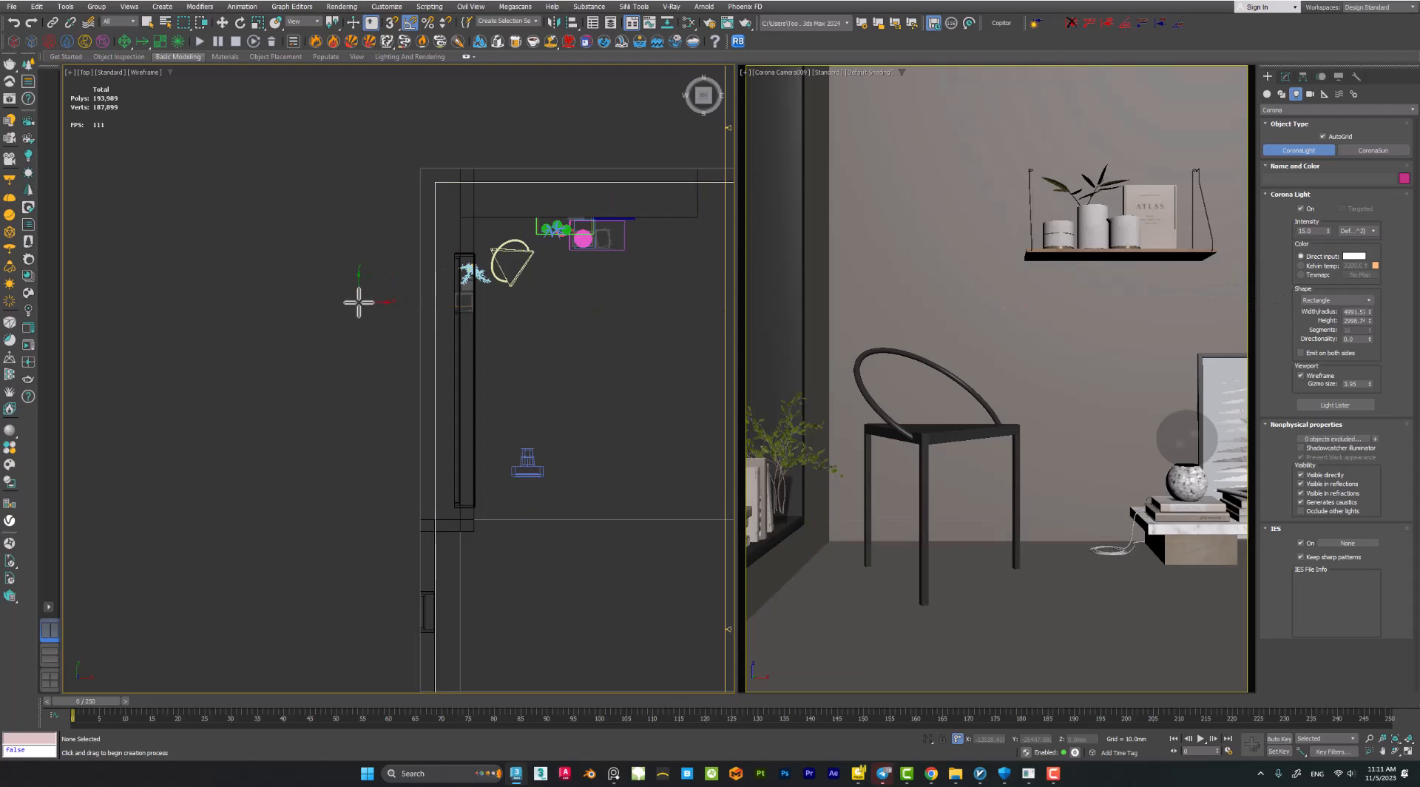
drag(358, 303, 195, 444)
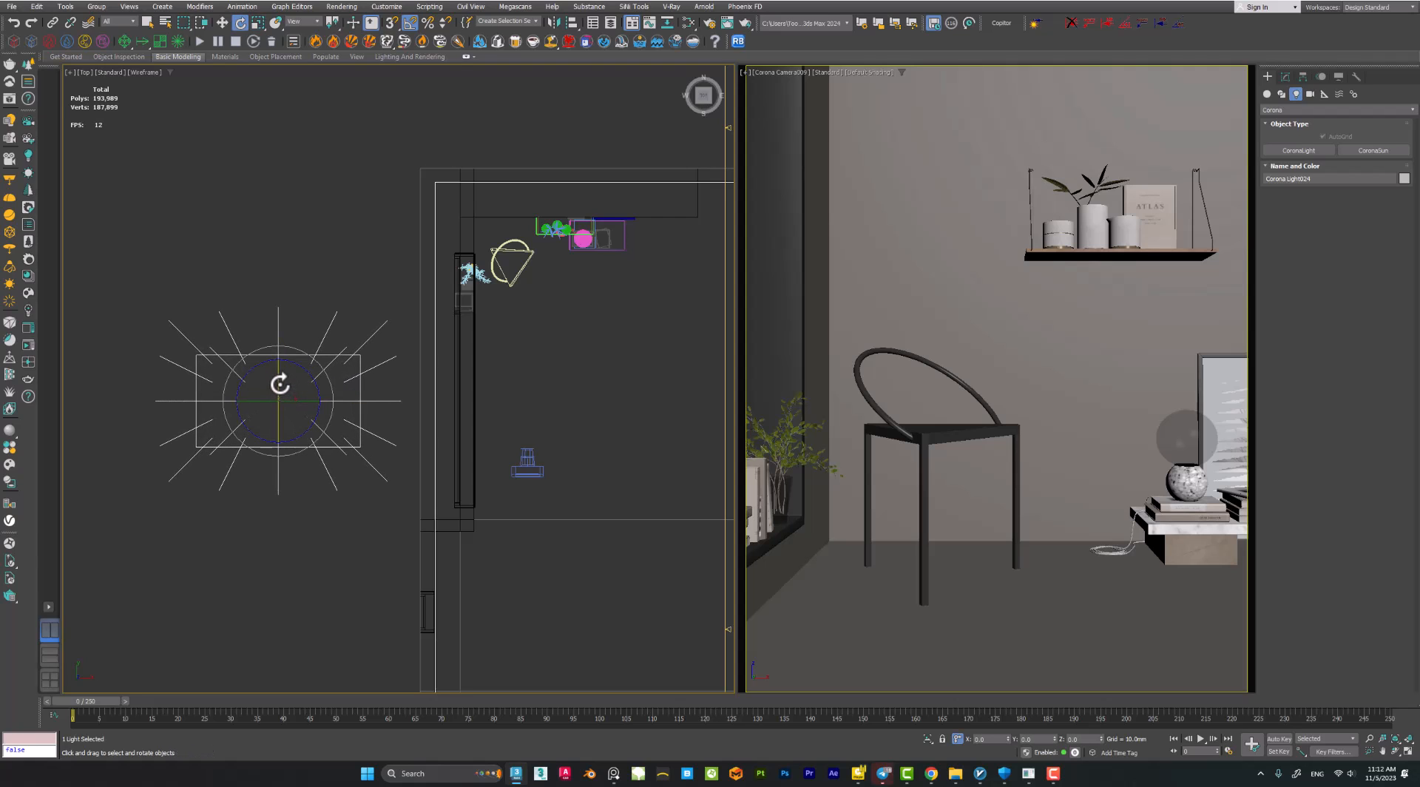
Rotate CoronaLight024 edge-on and diagonally, then move it against the wall by the window.
drag(279, 384, 279, 419)
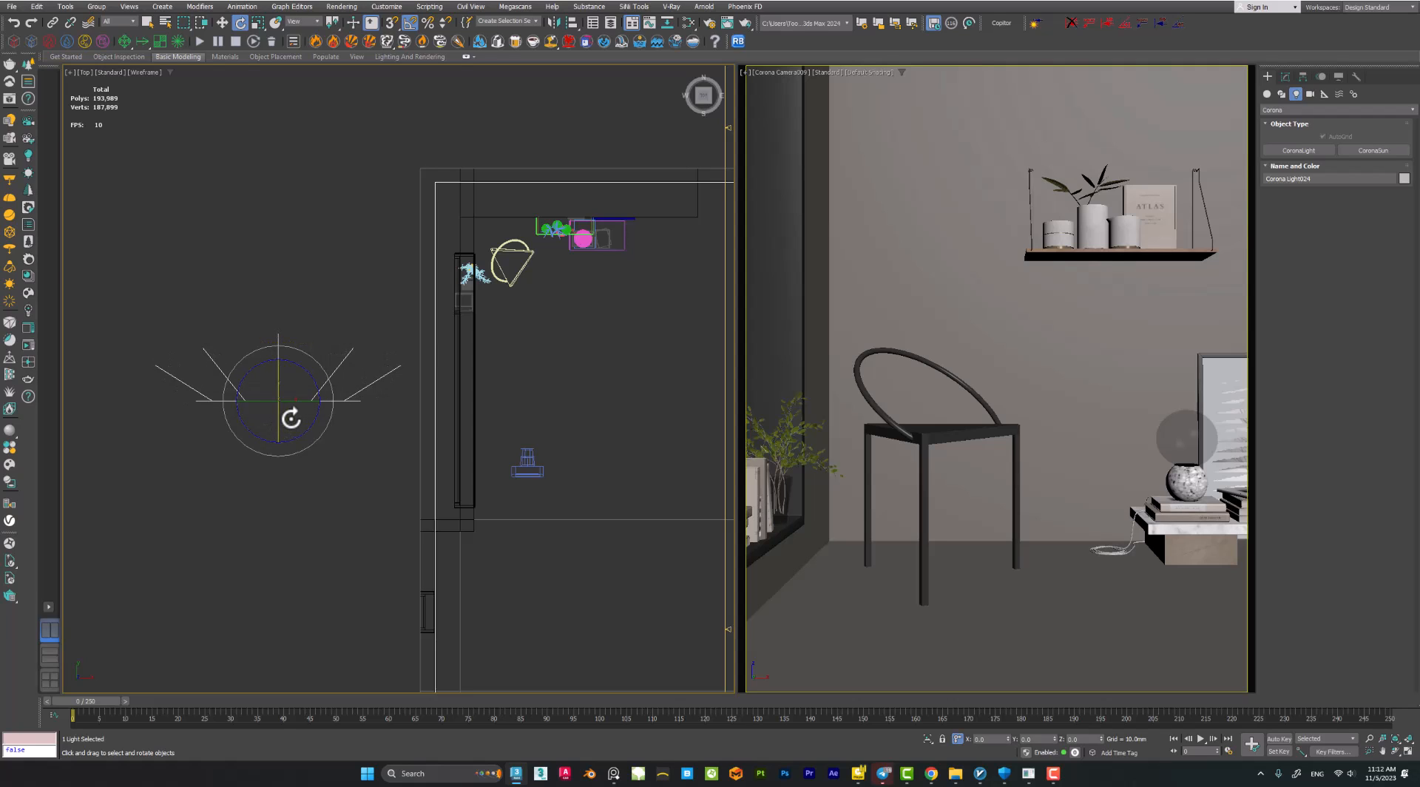
drag(290, 417, 288, 444)
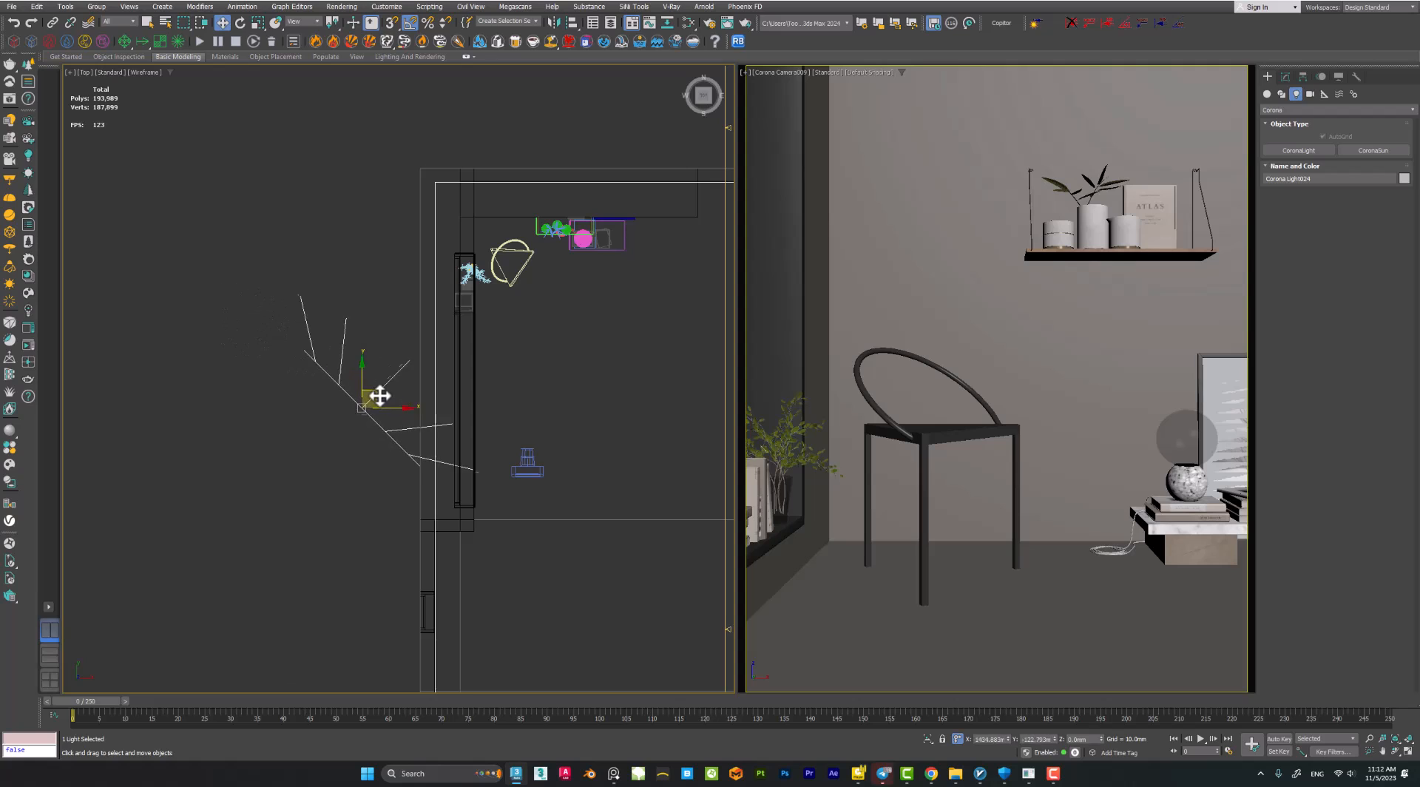
drag(362, 395, 404, 411)
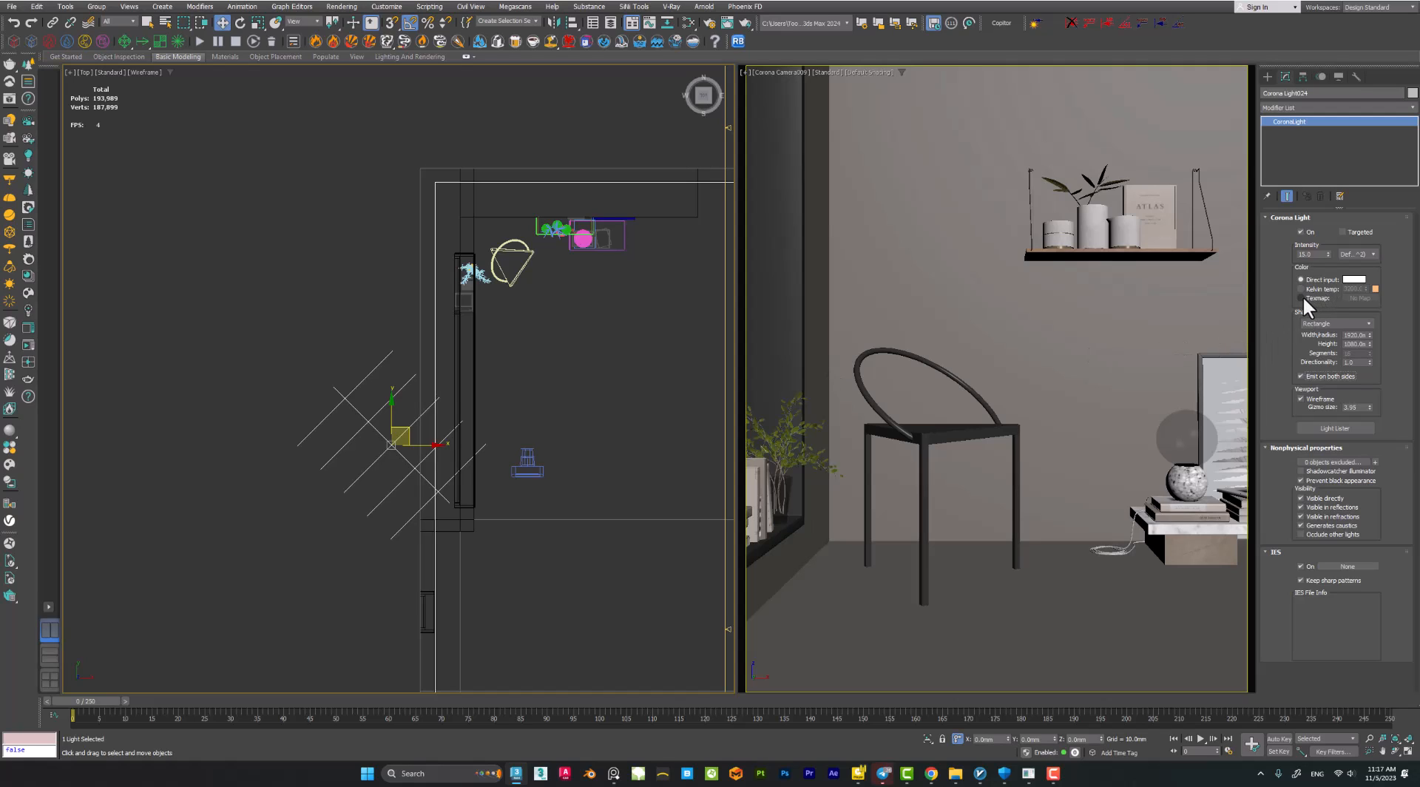
Switch CoronaLight024's colour to Texmap and bring up the No Map bitmap browser.
click(1302, 298)
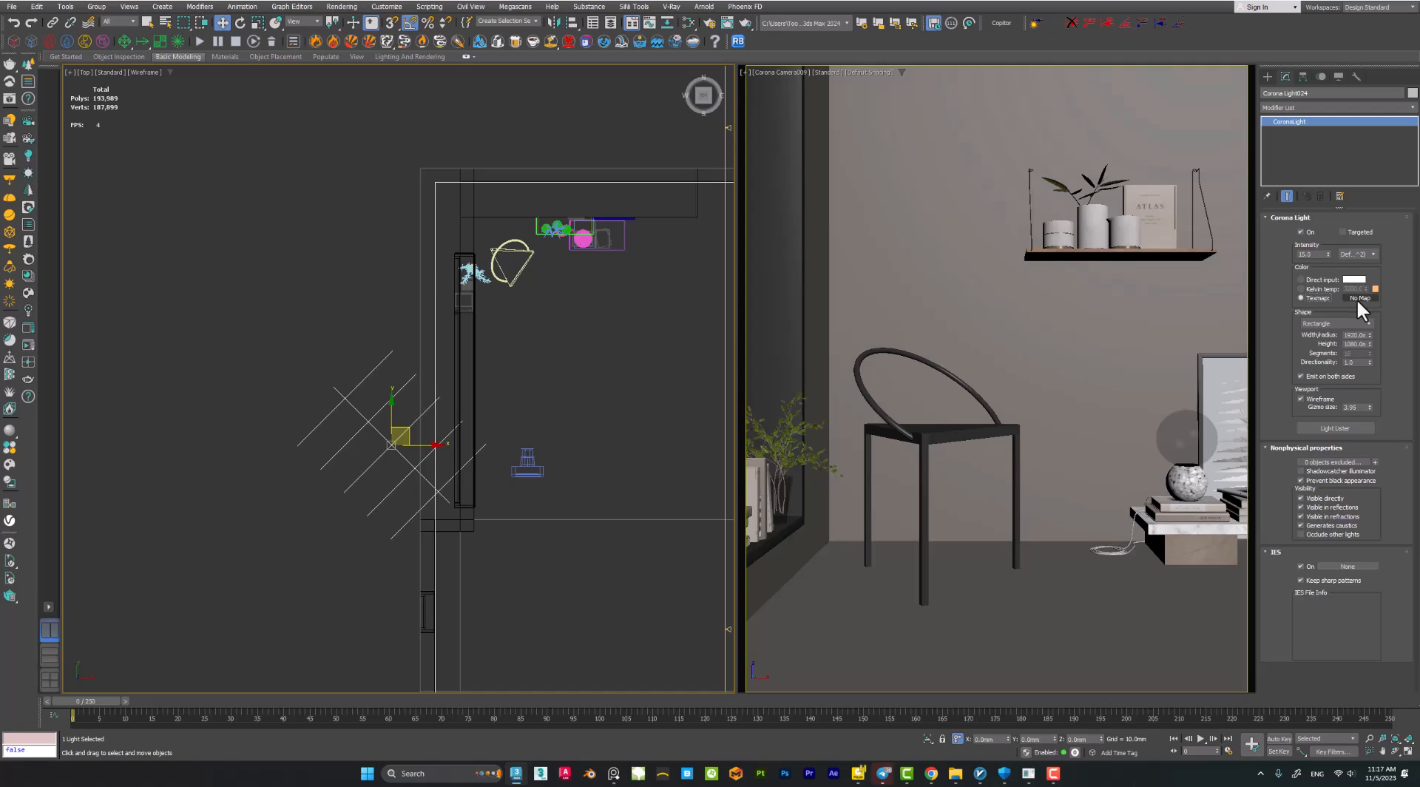
click(1358, 298)
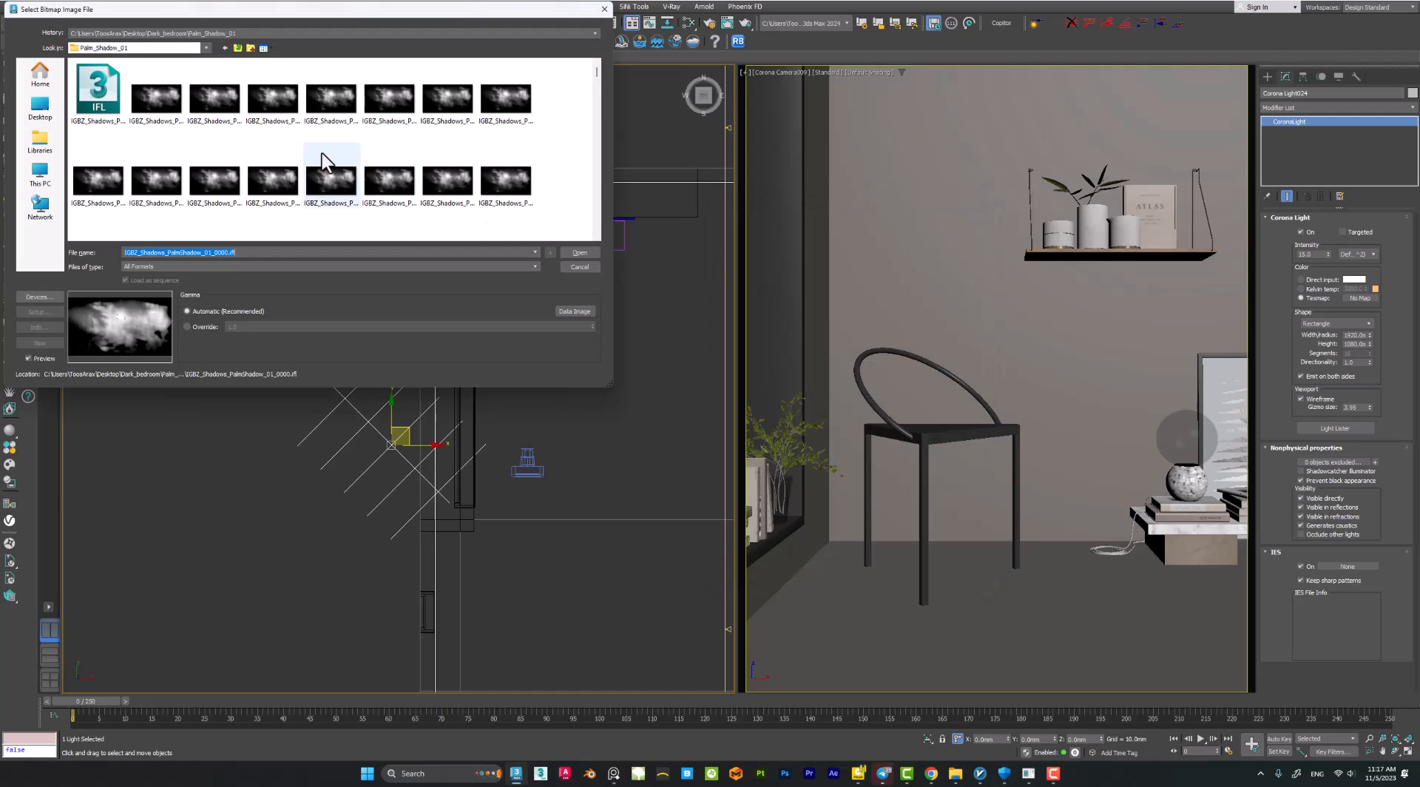
Load the first IGBZ palm shadow image with Load as sequence enabled.
click(156, 97)
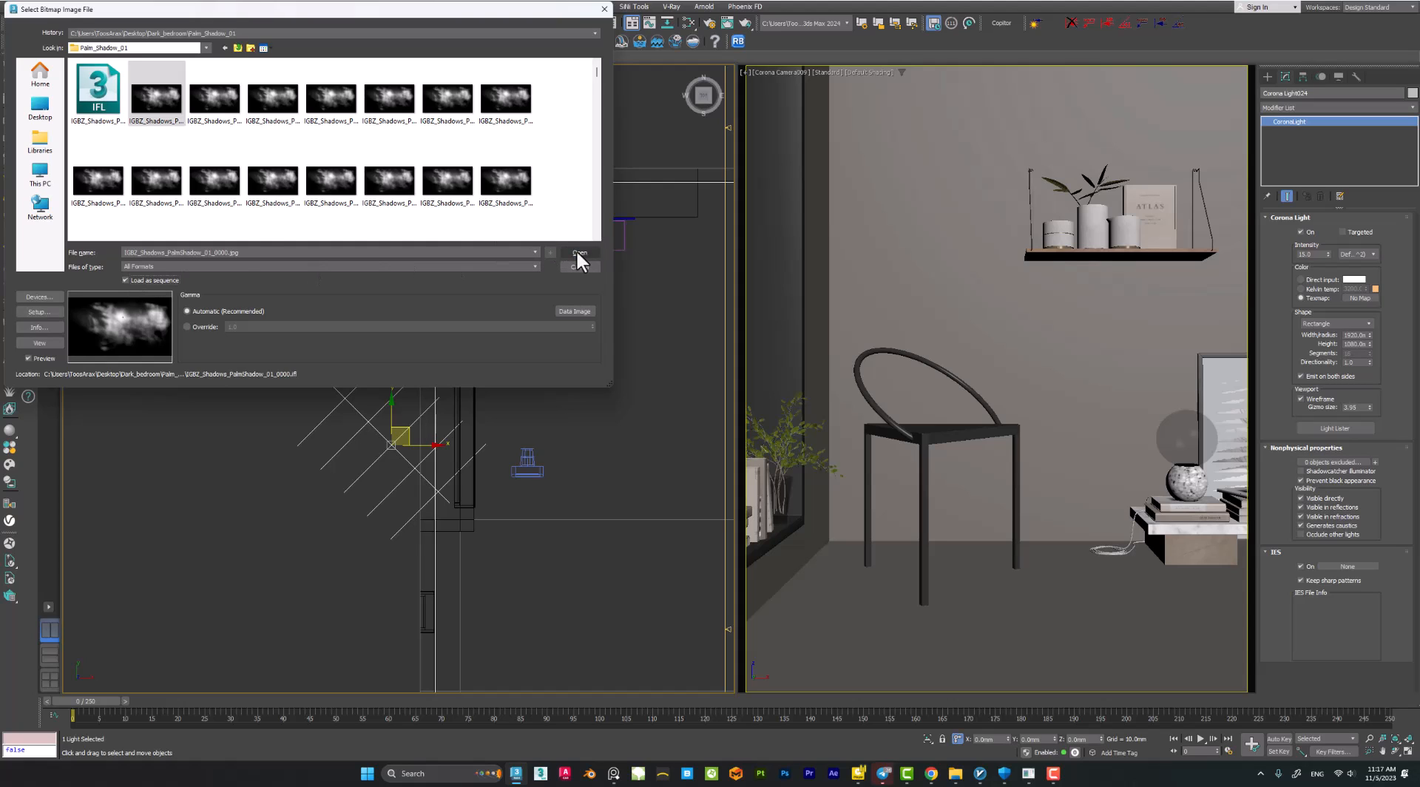
click(580, 251)
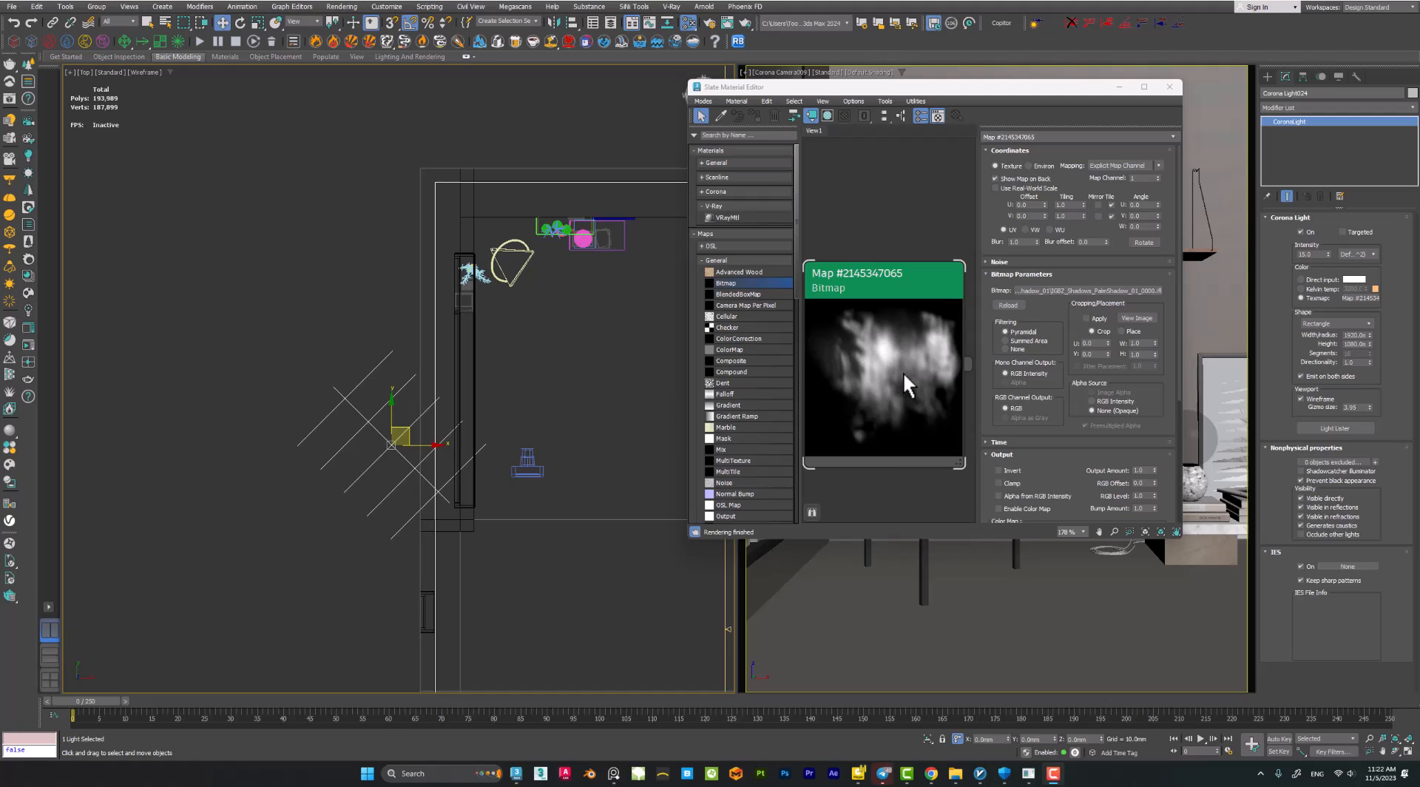
mouse_move(100, 706)
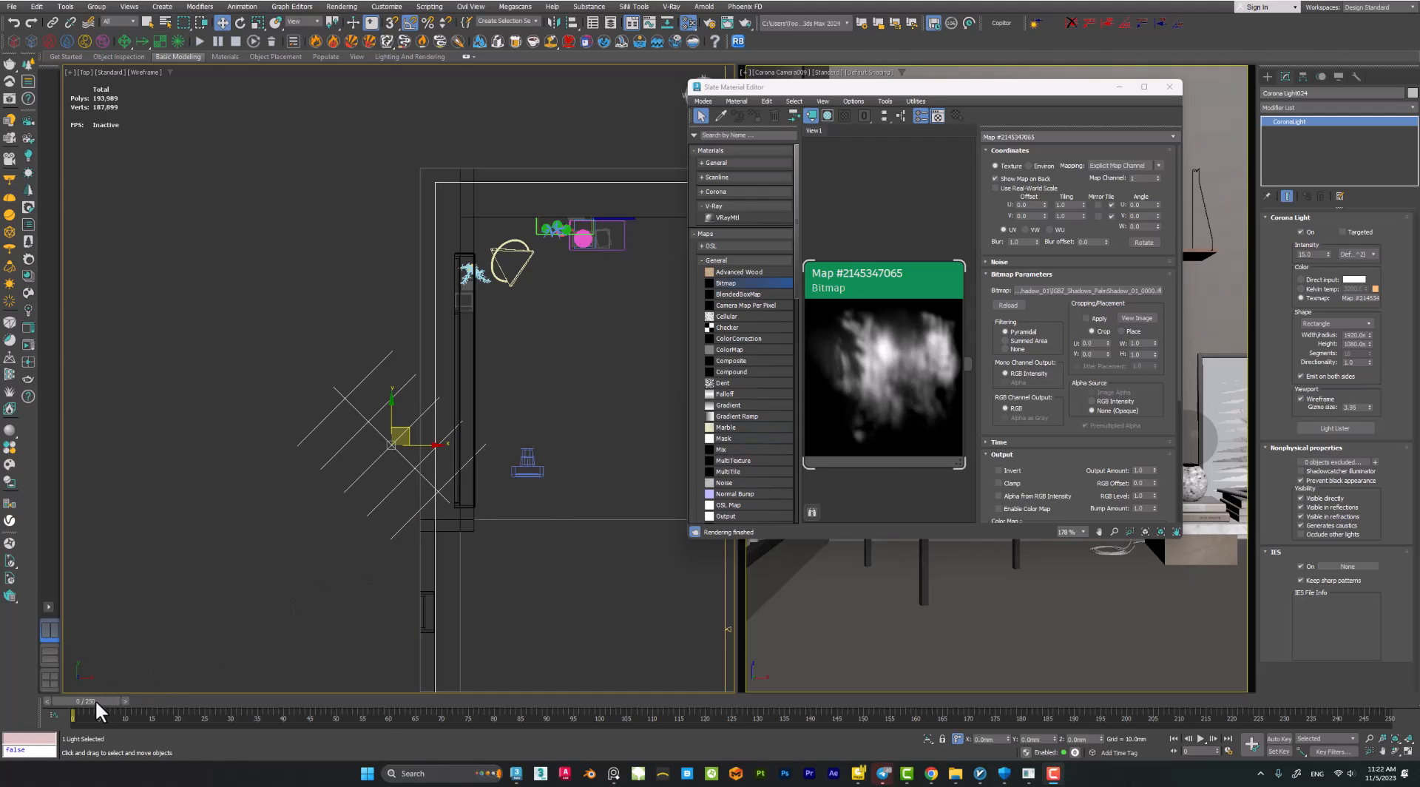
Scrub the timeline forward to watch the palm gobo pattern change, then return to frame 0.
drag(97, 715, 178, 714)
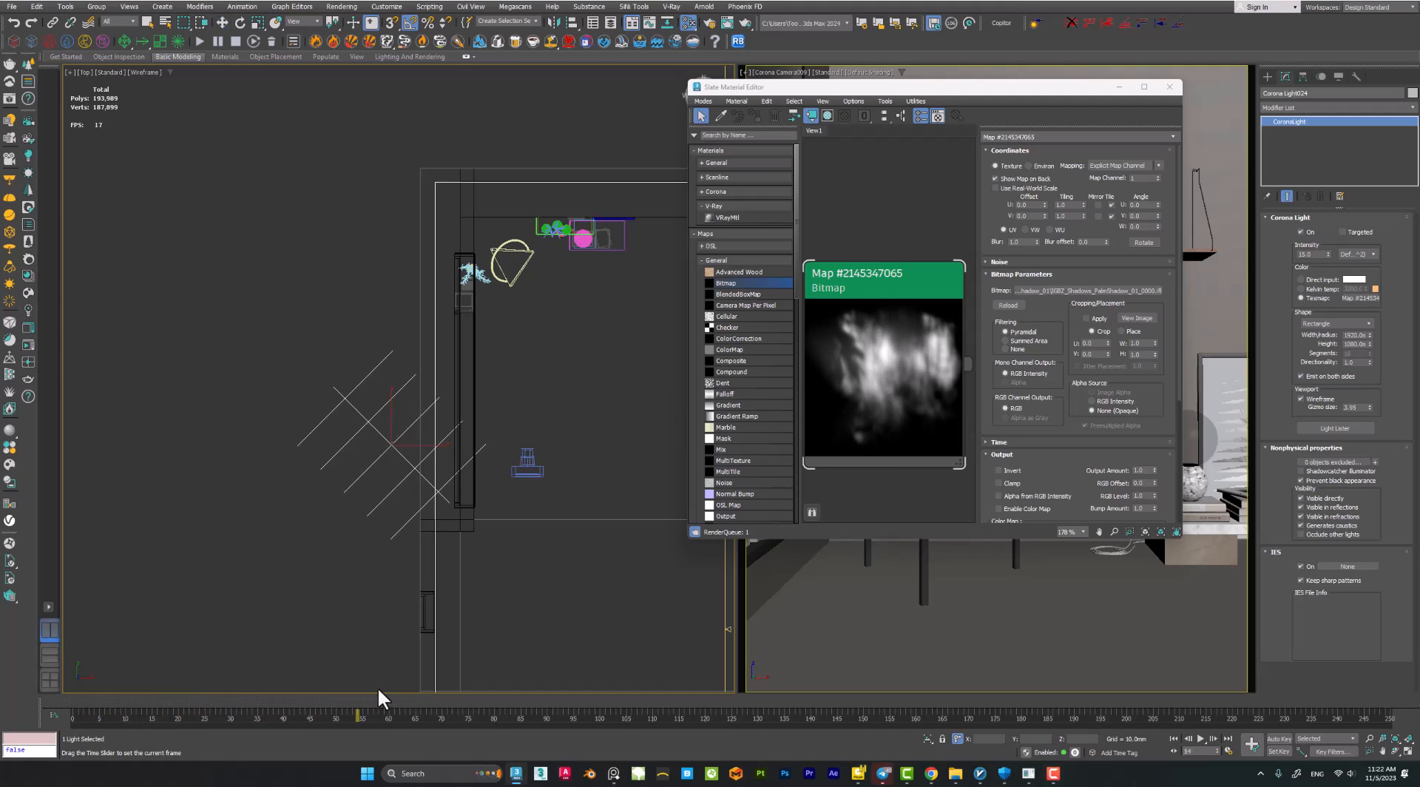
drag(361, 715, 596, 715)
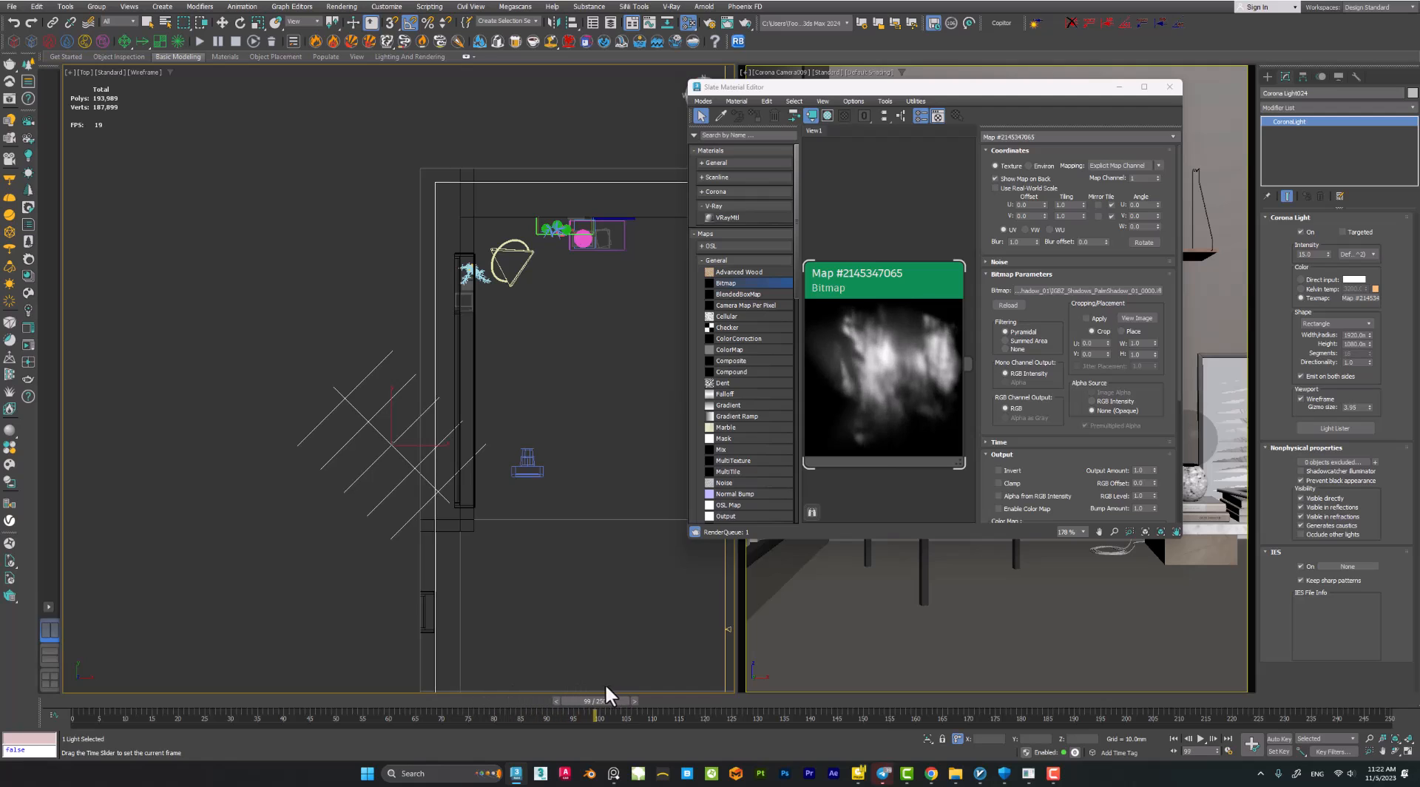
drag(593, 702, 811, 702)
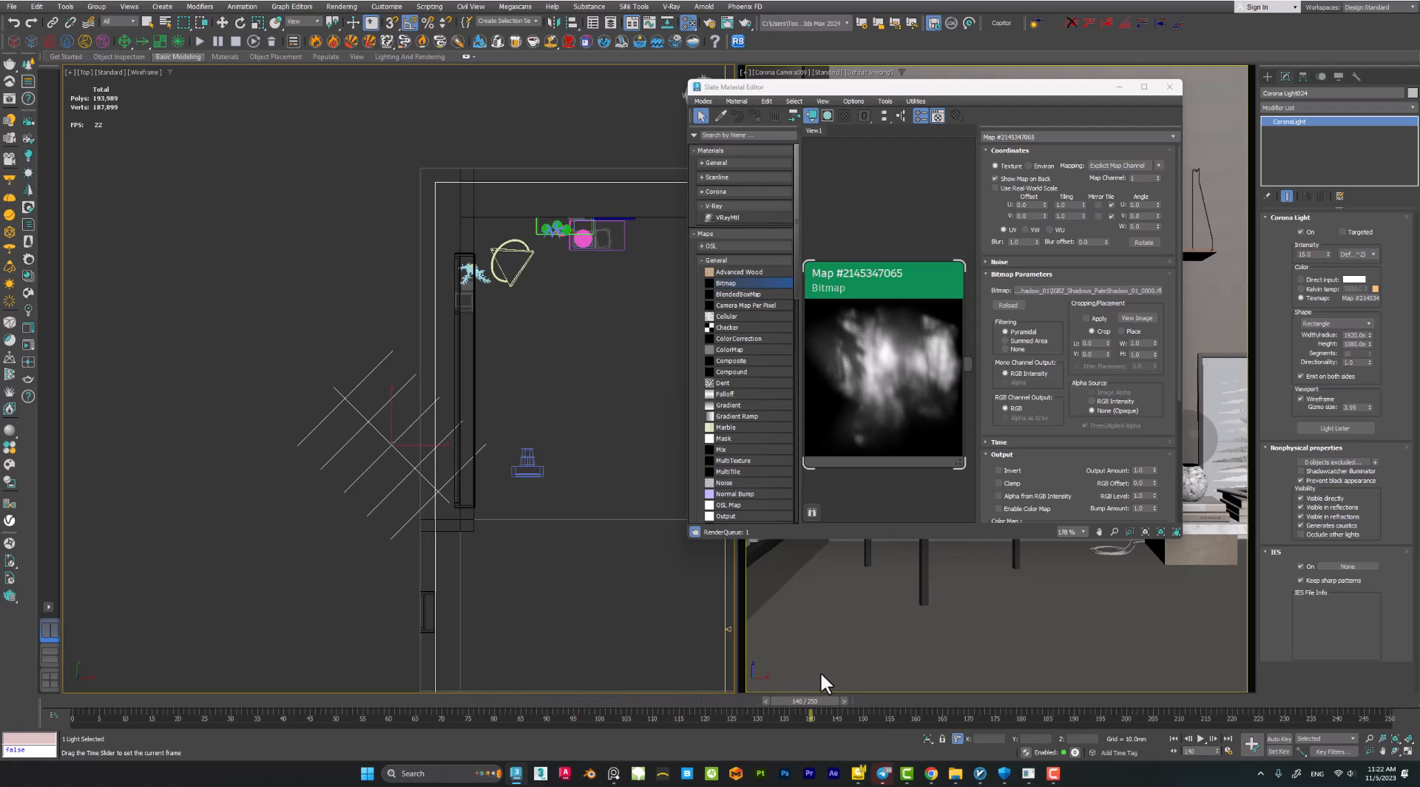
drag(810, 713, 362, 713)
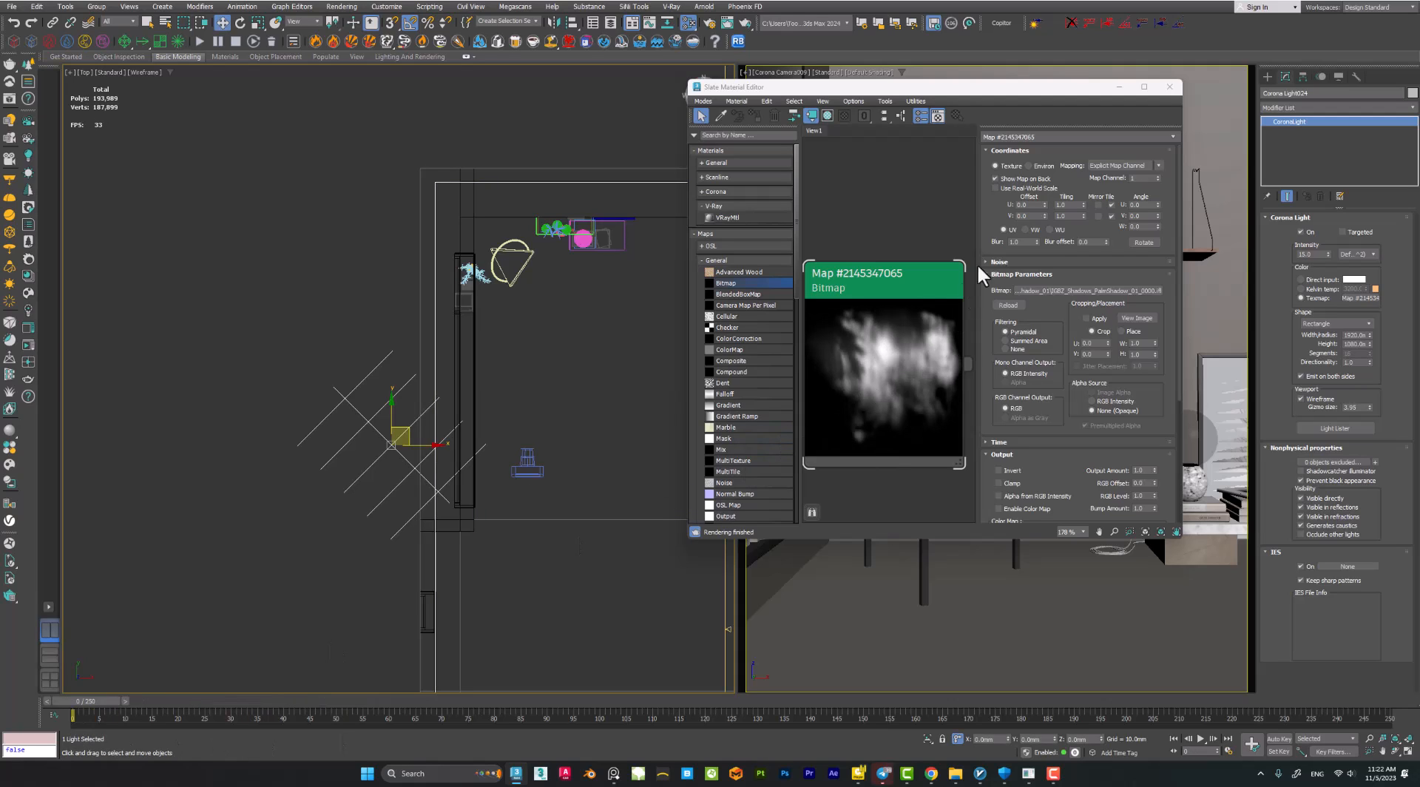
mouse_move(1037, 254)
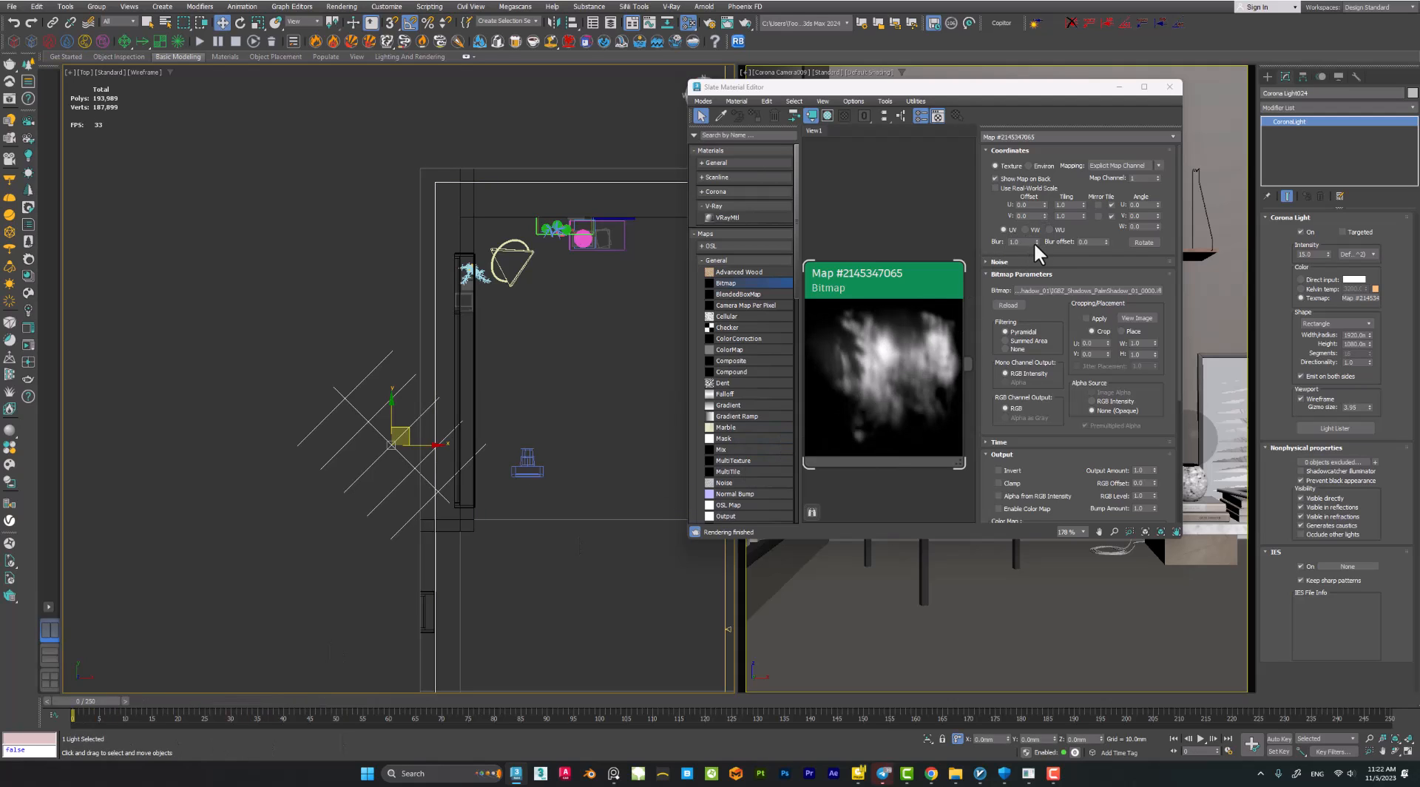
Set the gobo bitmap's Blur to 0.01 and close the Slate Material Editor.
drag(1039, 242, 1039, 258)
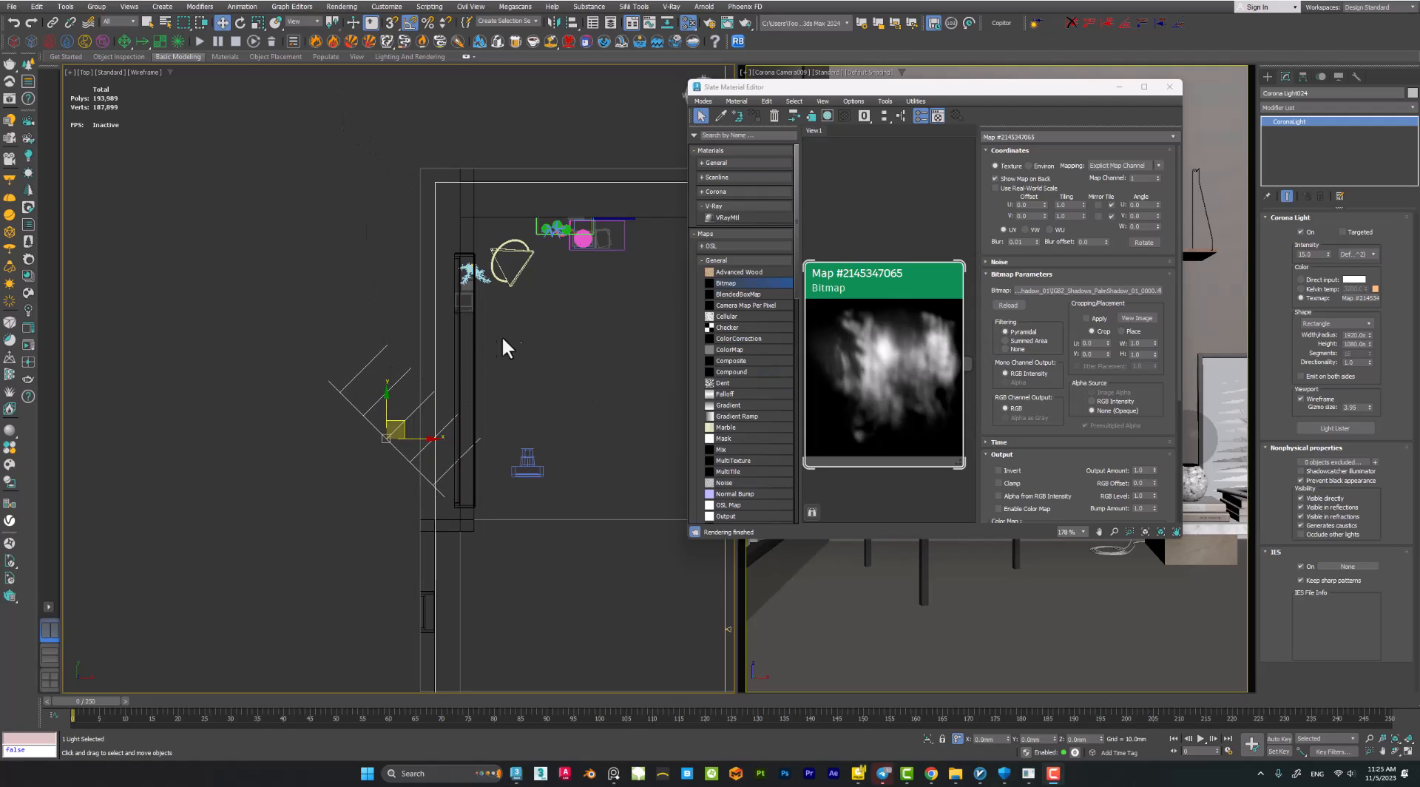
click(1169, 86)
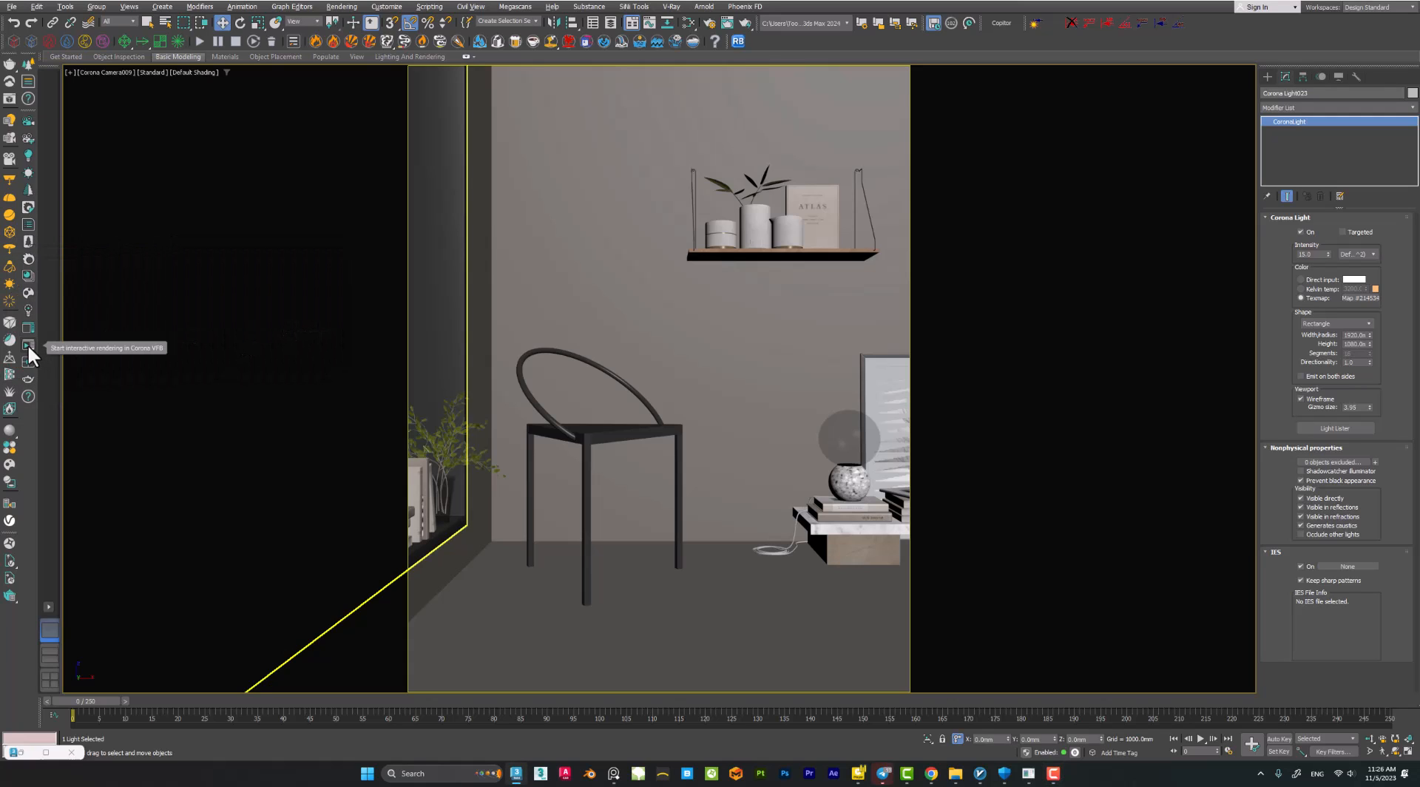
Launch Corona interactive rendering of the maximized camera view in the VFB.
click(28, 347)
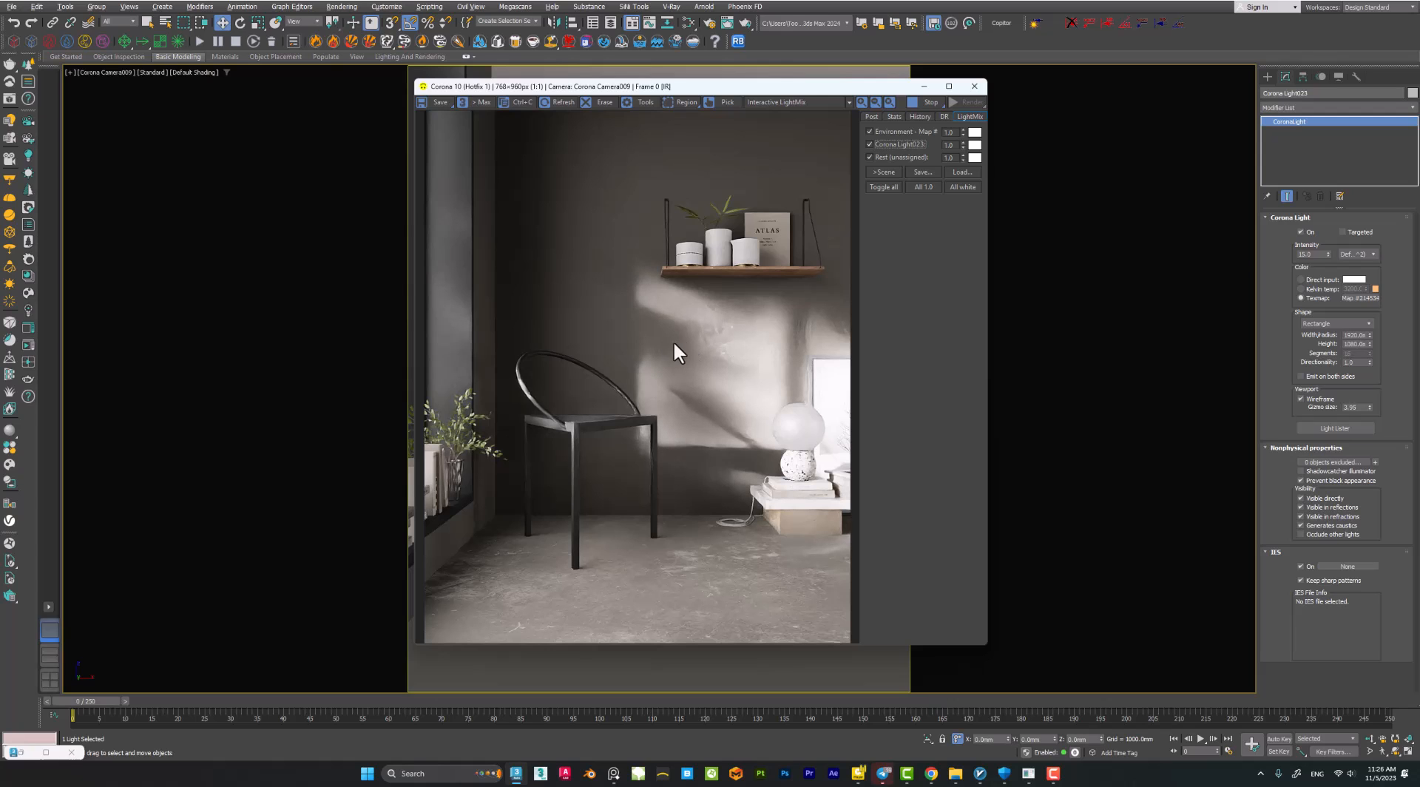
Toggle CoronaLight023 off and on twice in LightMix to compare the gobo shadows.
click(870, 145)
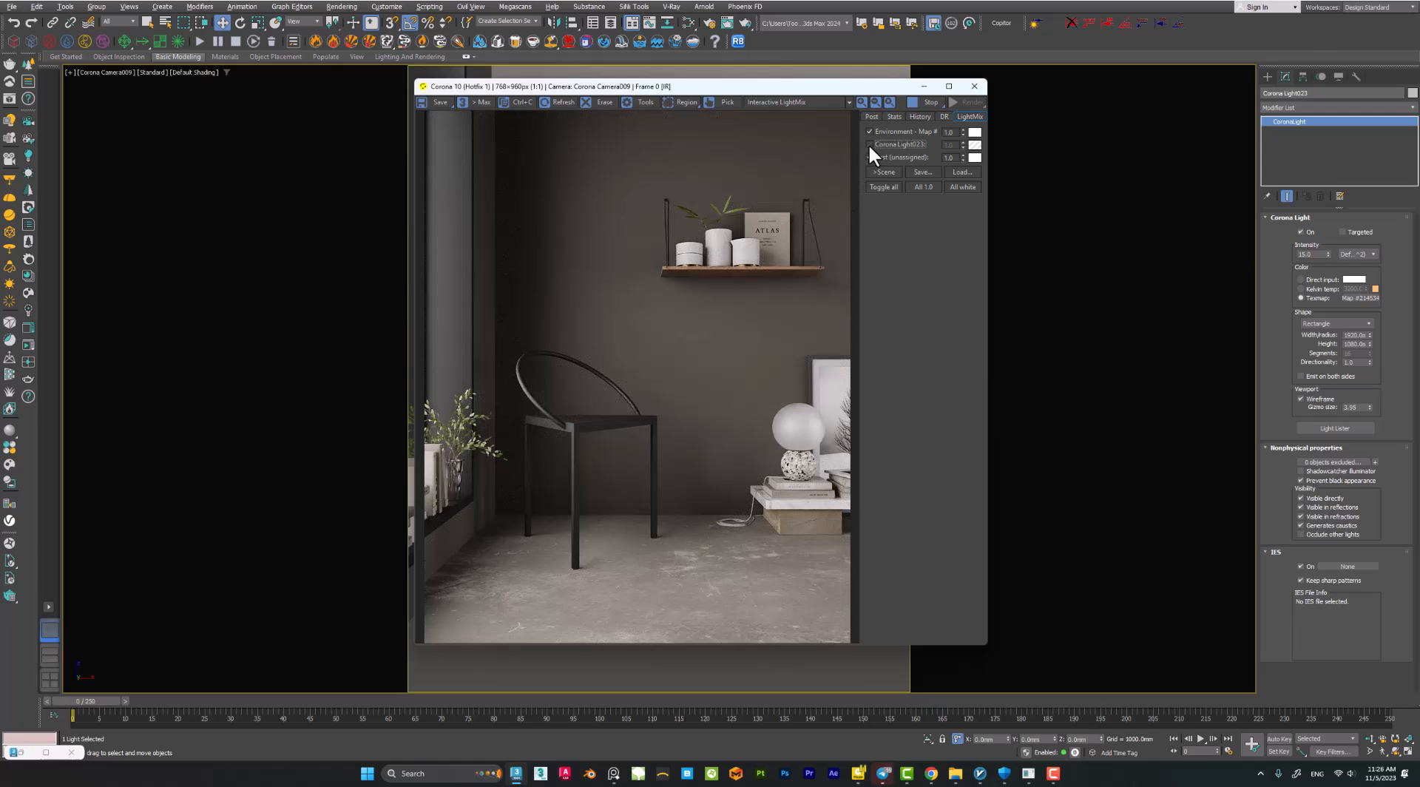
click(869, 145)
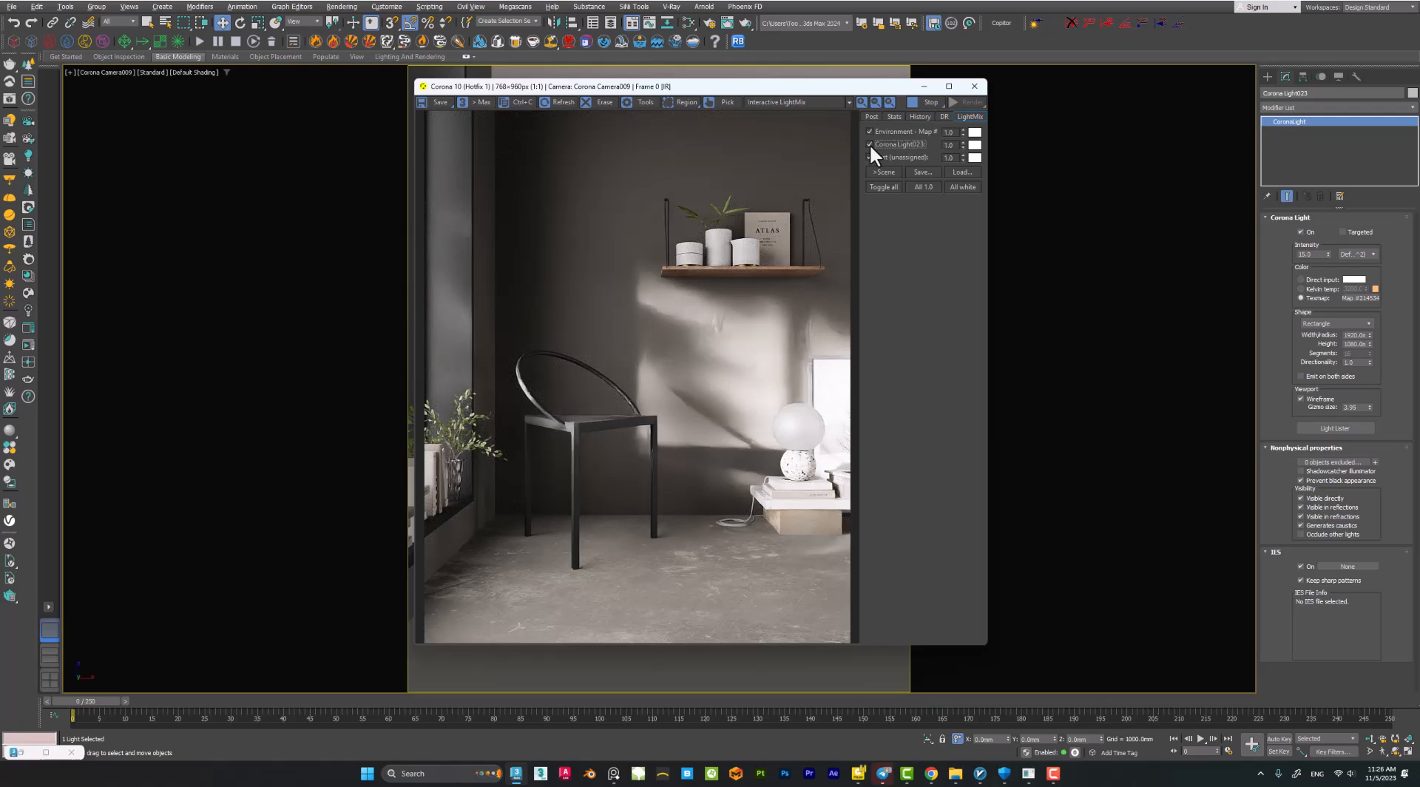
click(870, 144)
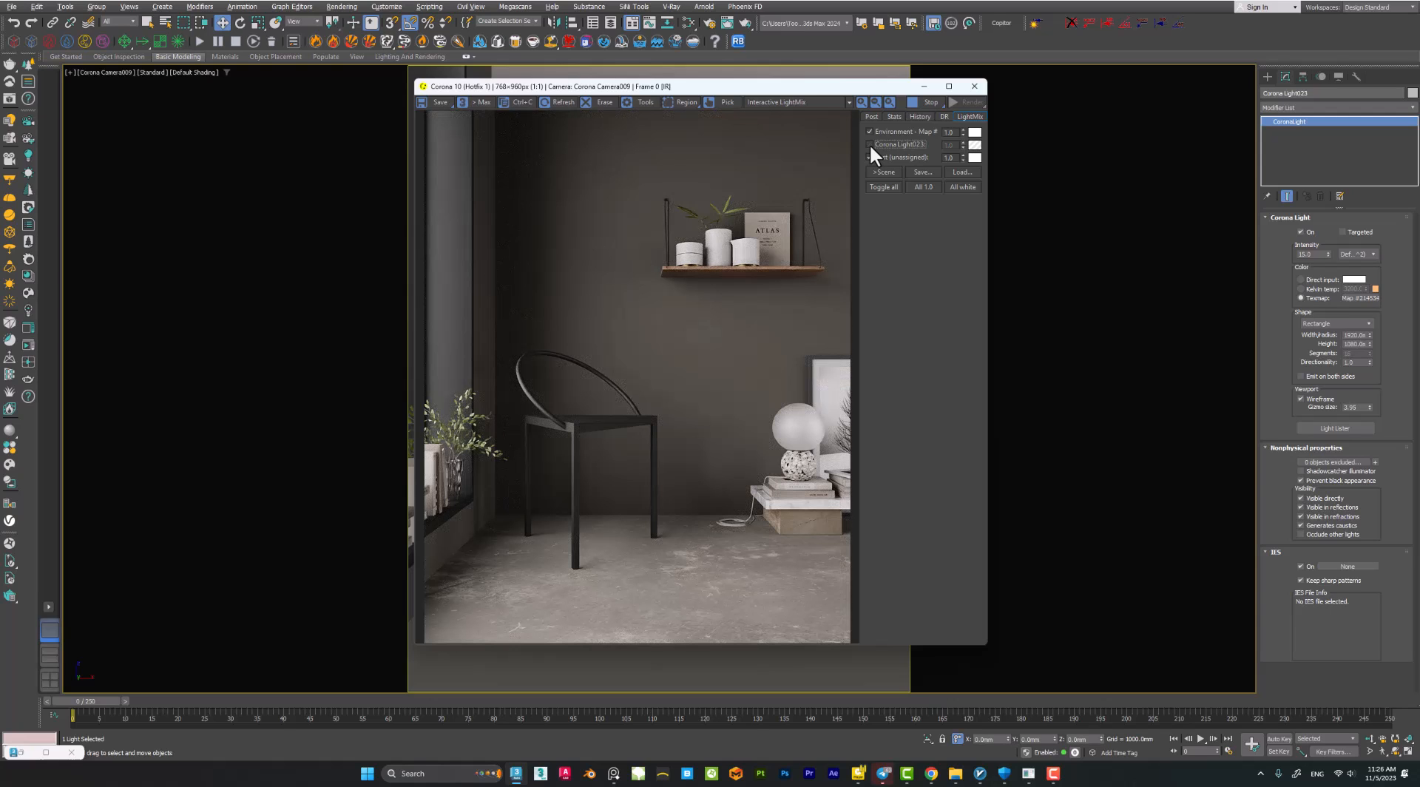
click(870, 144)
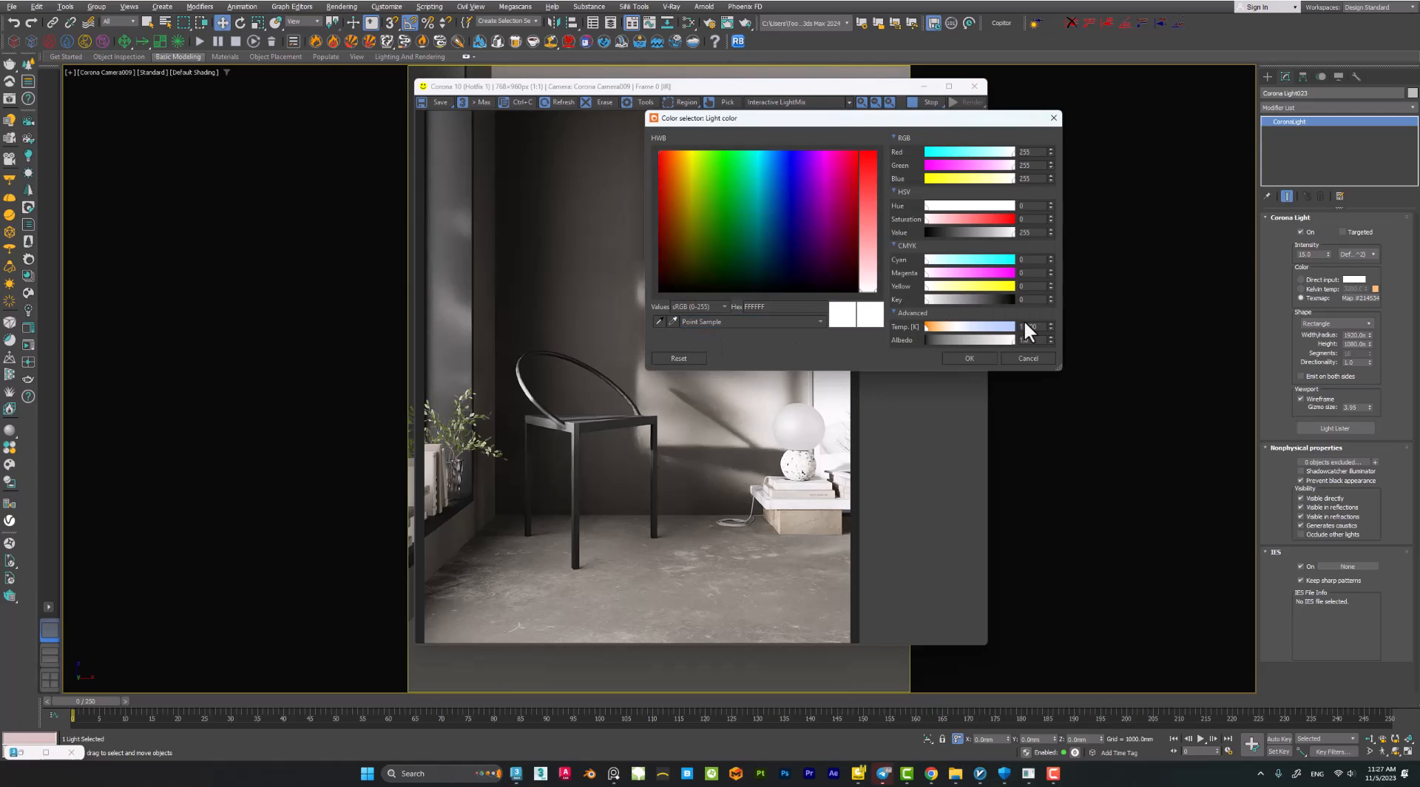
Set the gobo light's colour Temp to 4200 K, then close the colour selector.
click(1028, 326)
text(3200)
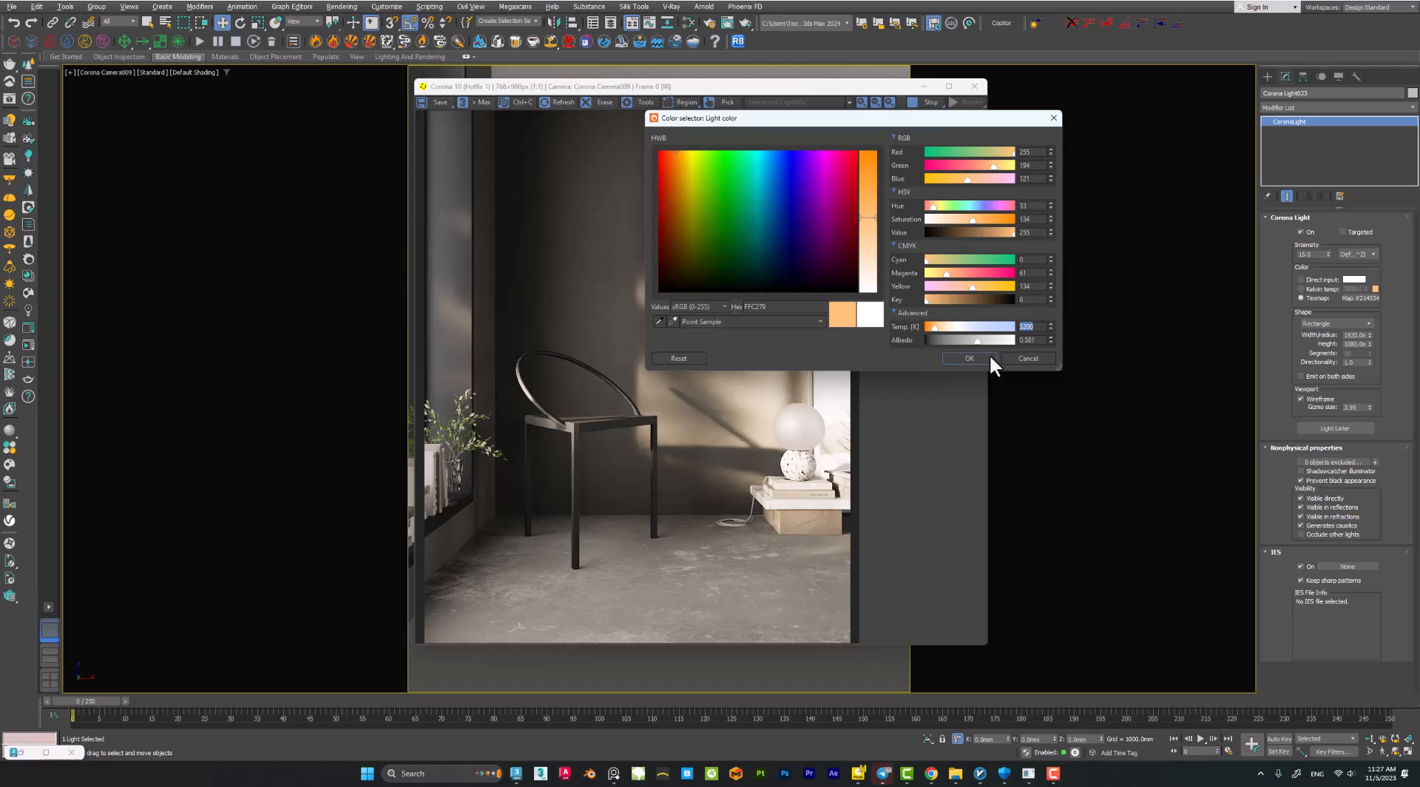
click(967, 359)
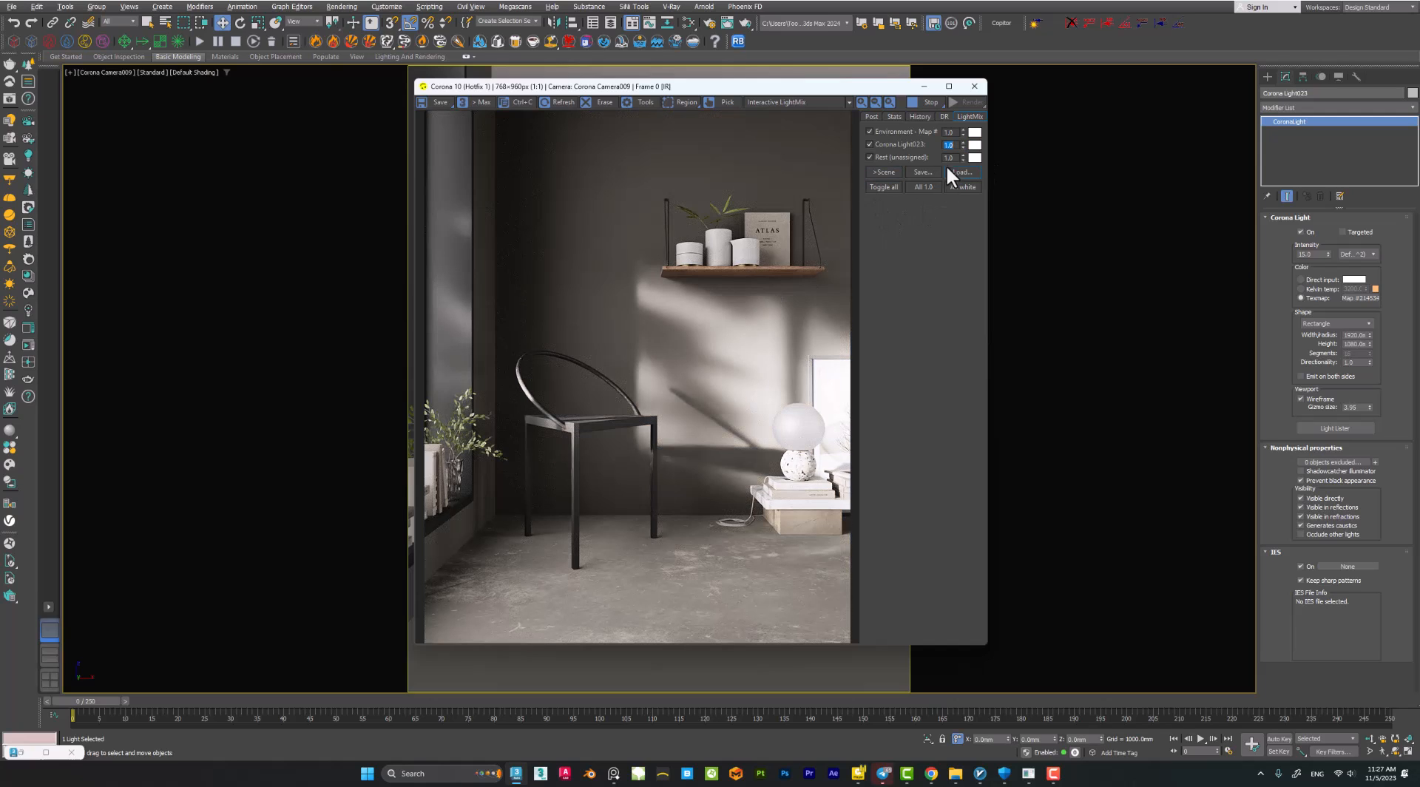
click(949, 144)
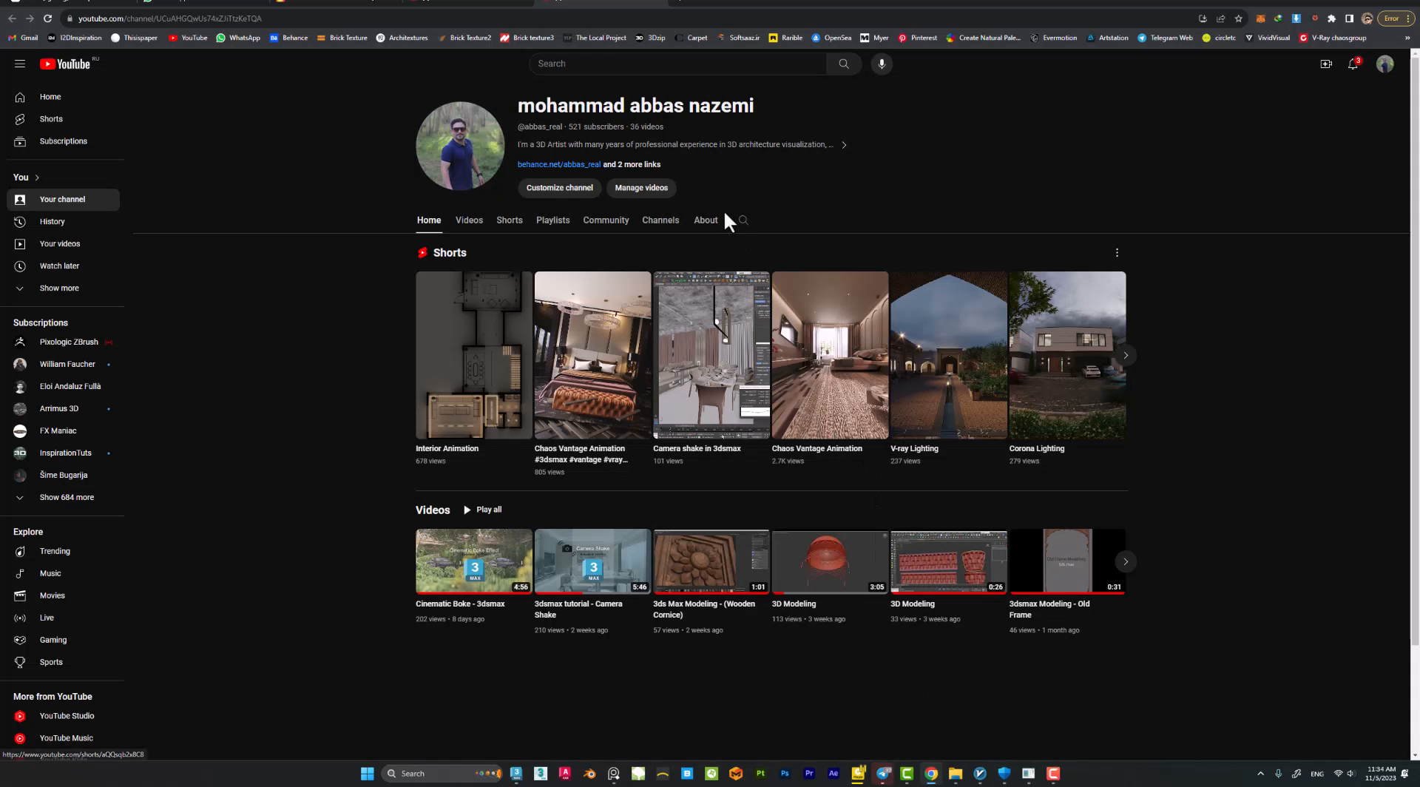
mouse_move(830, 222)
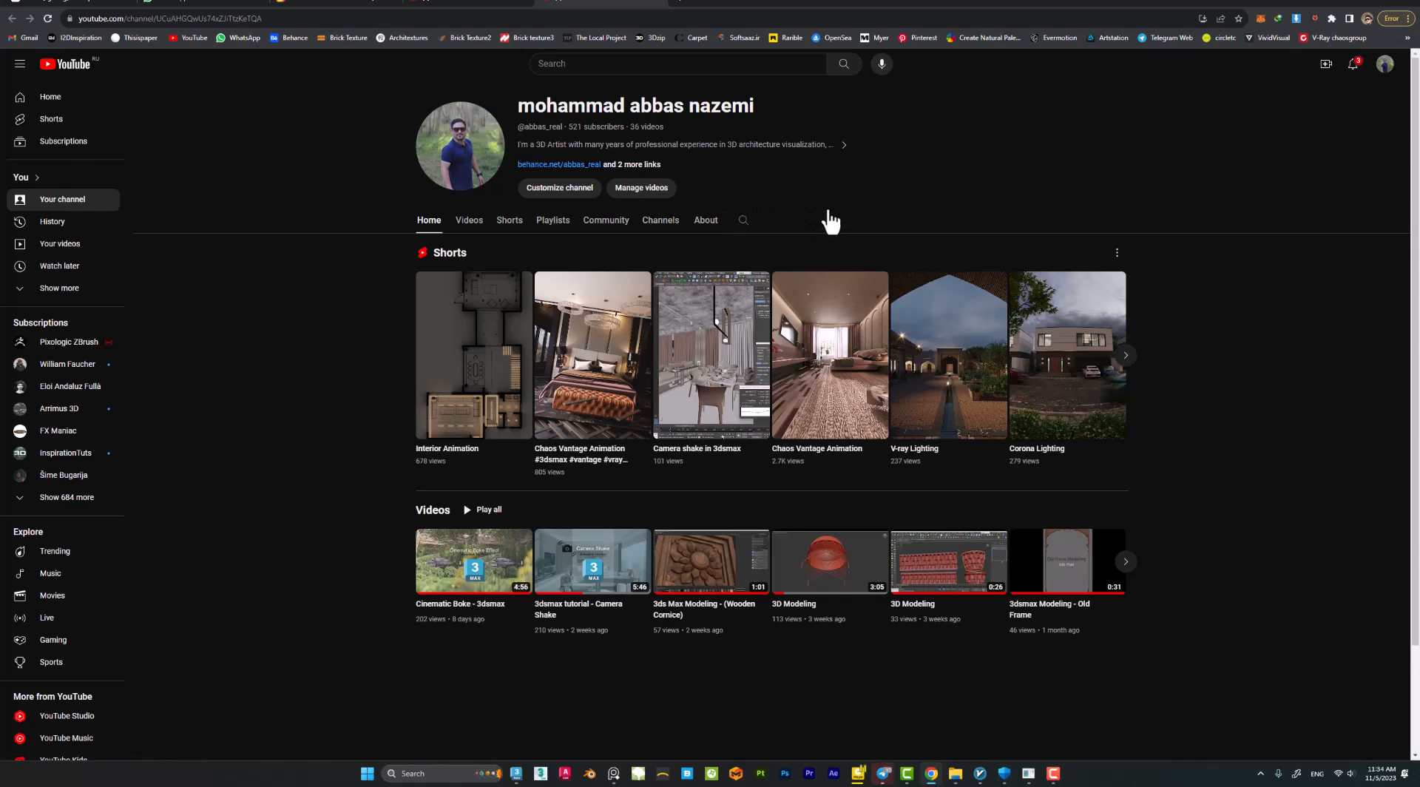
mouse_move(842, 214)
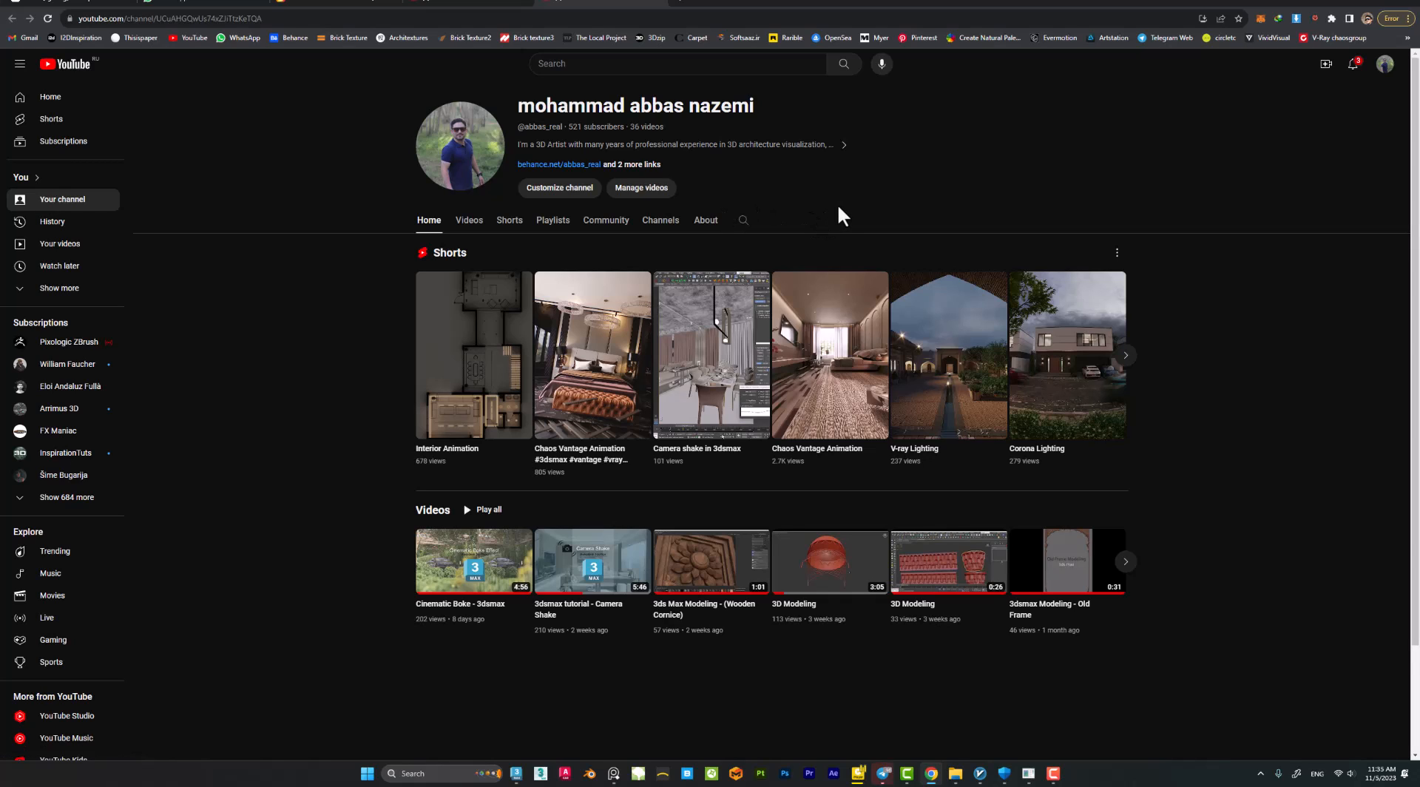